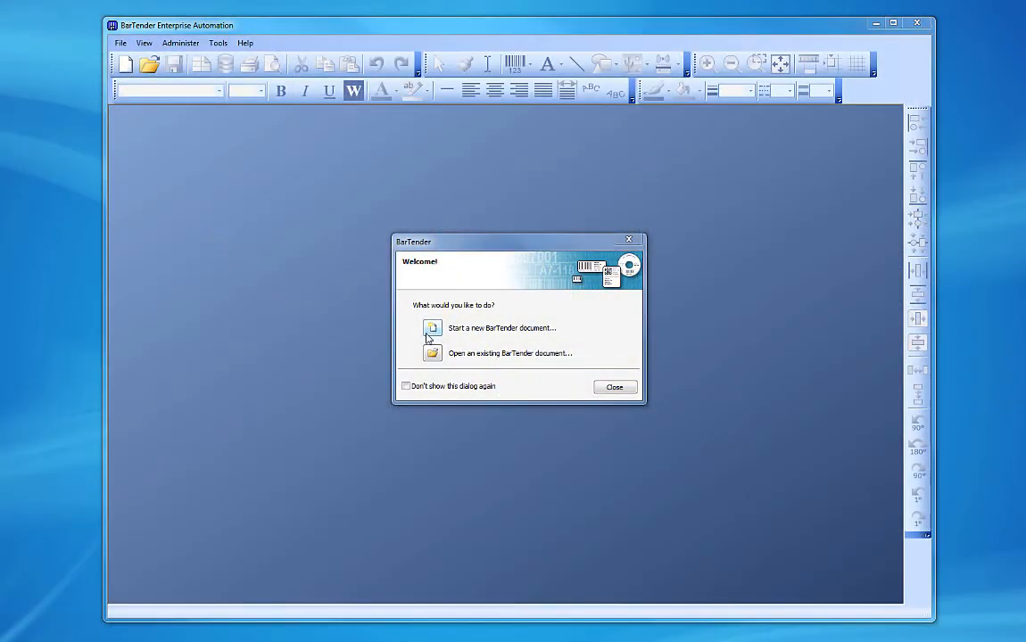
mouse_move(435, 339)
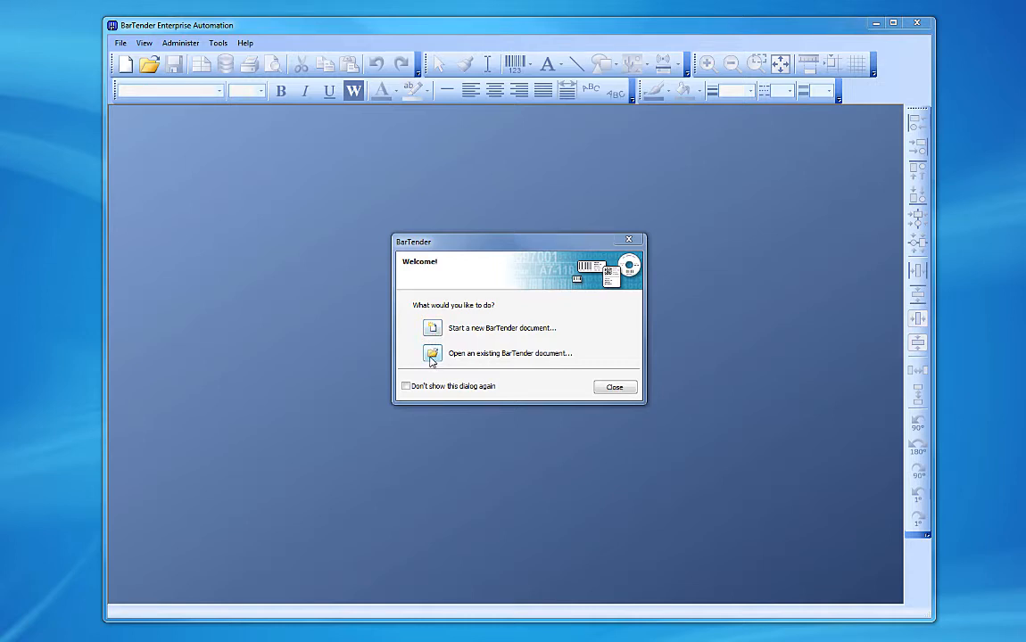
mouse_move(432, 337)
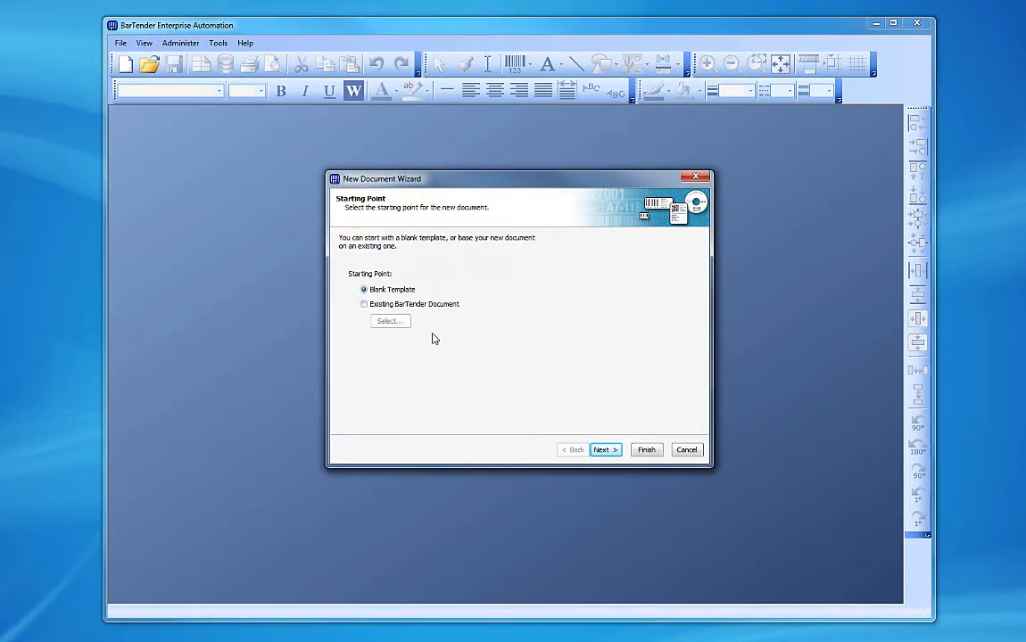
mouse_move(675, 449)
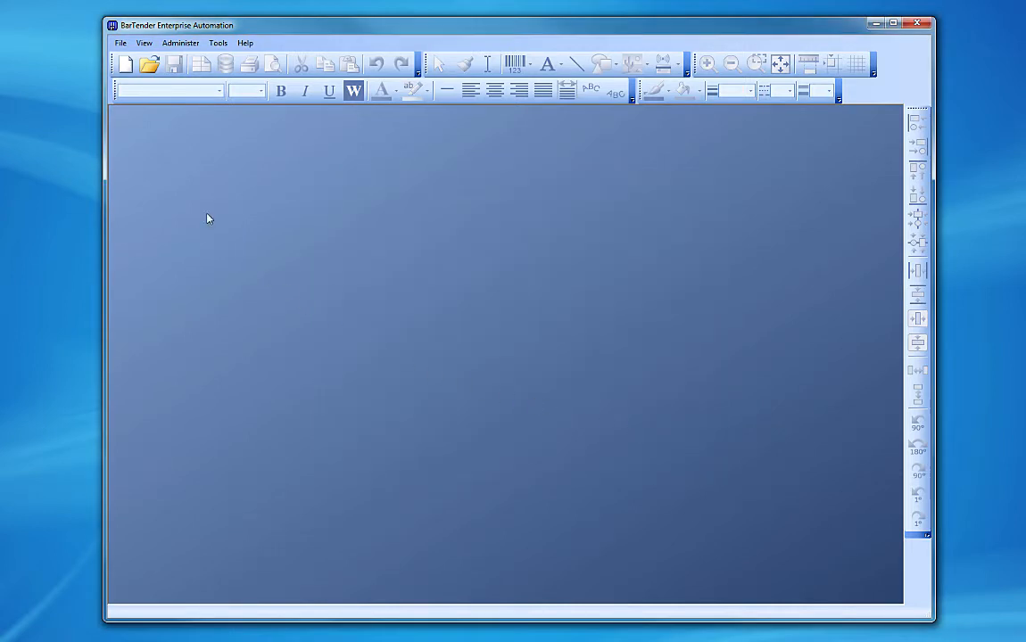
- Start a new document from a blank template after briefly trying Existing BarTender Document
left_click(120, 43)
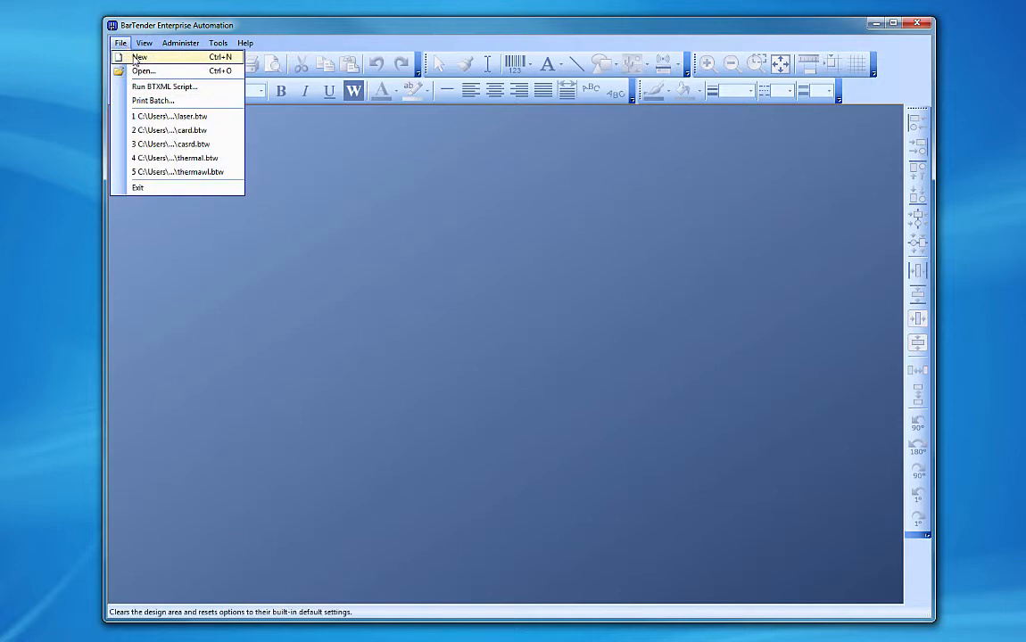
left_click(139, 56)
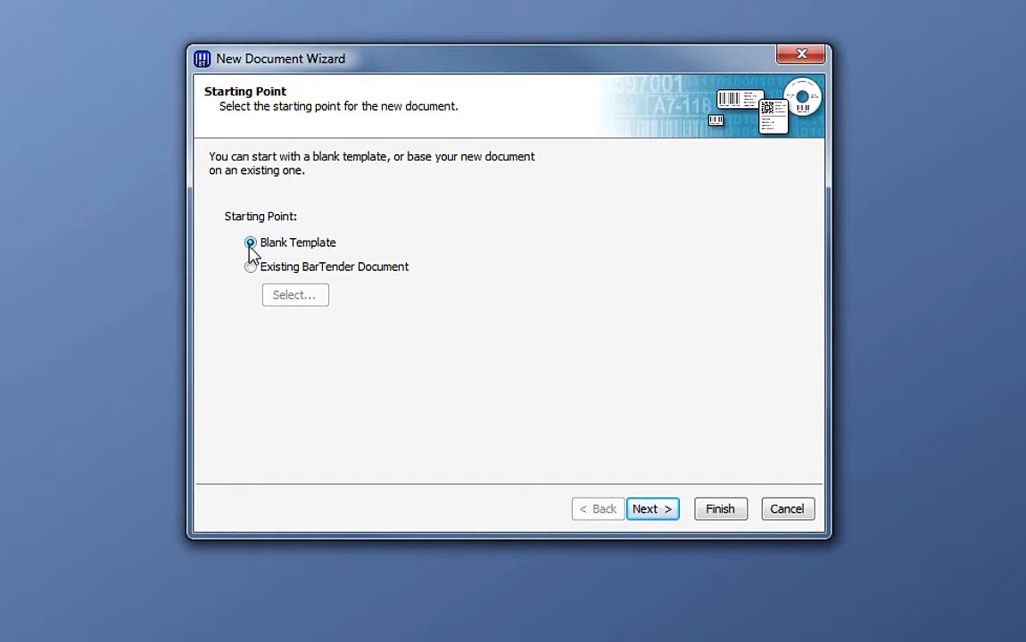
left_click(251, 266)
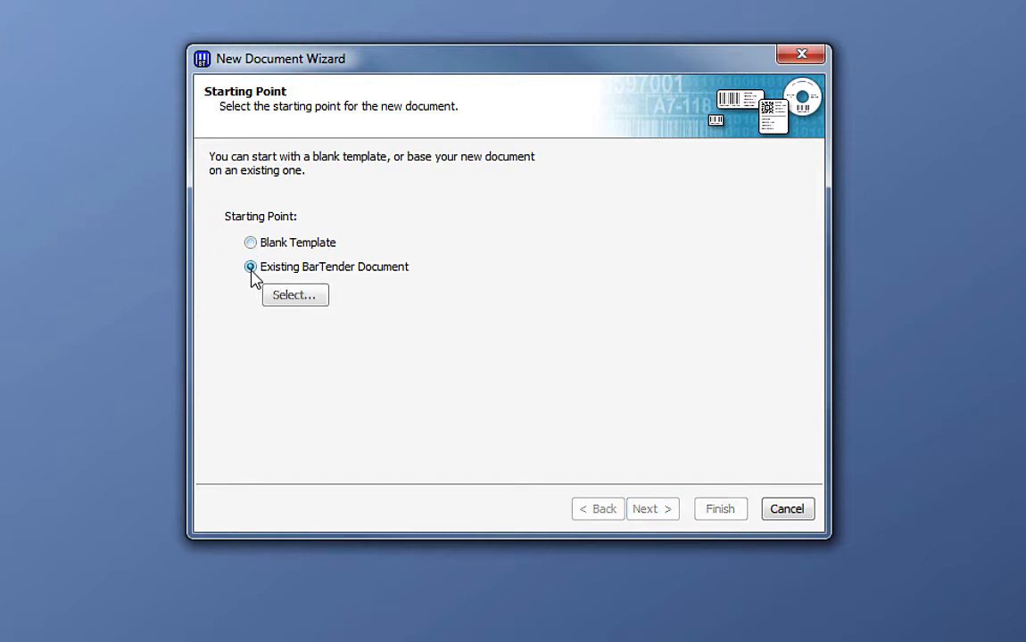
mouse_move(294, 295)
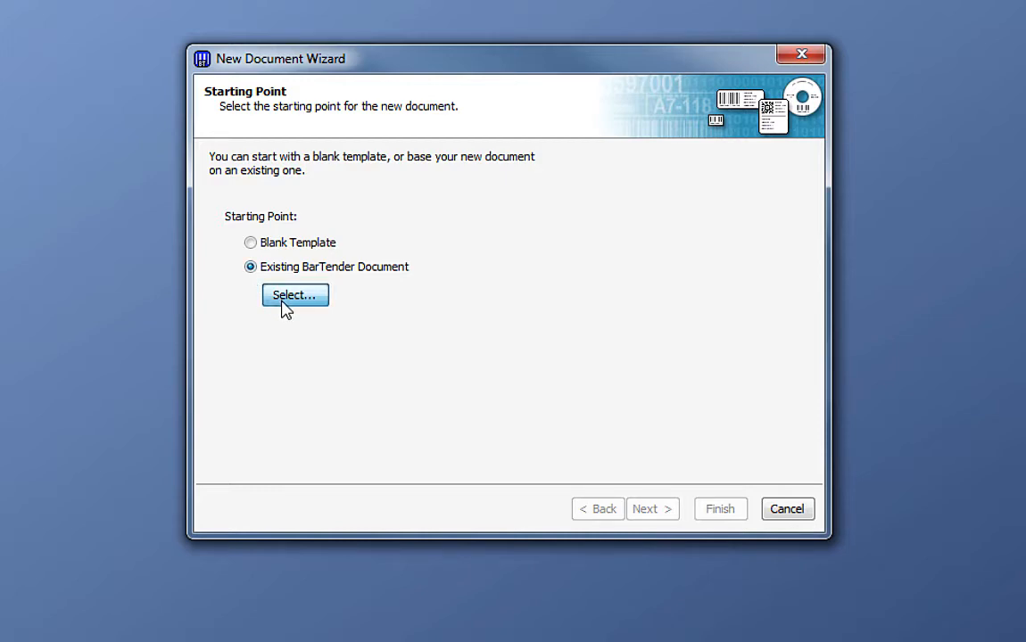
left_click(294, 295)
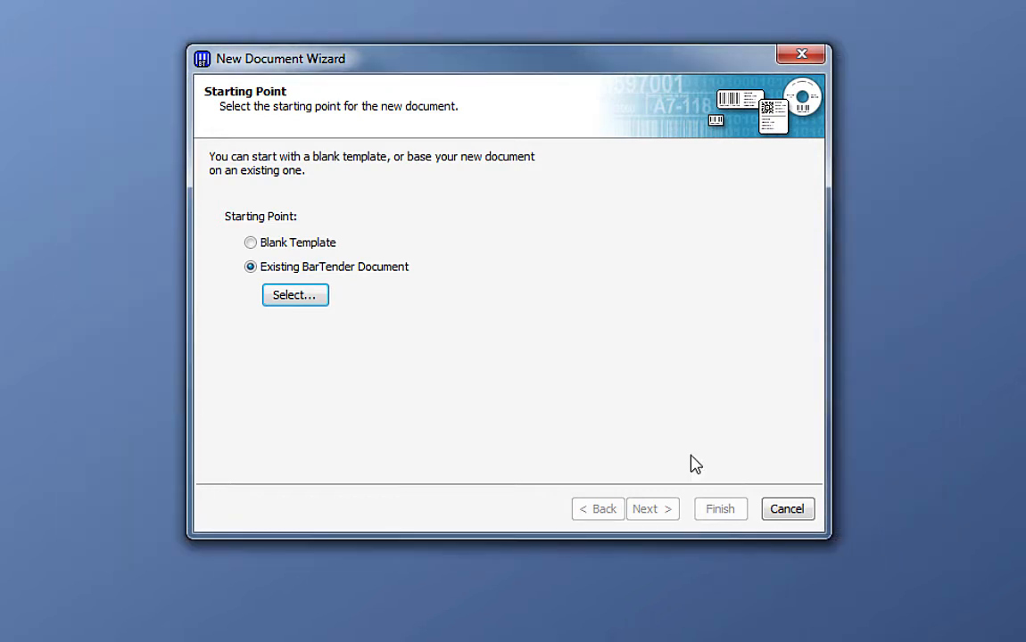
left_click(250, 242)
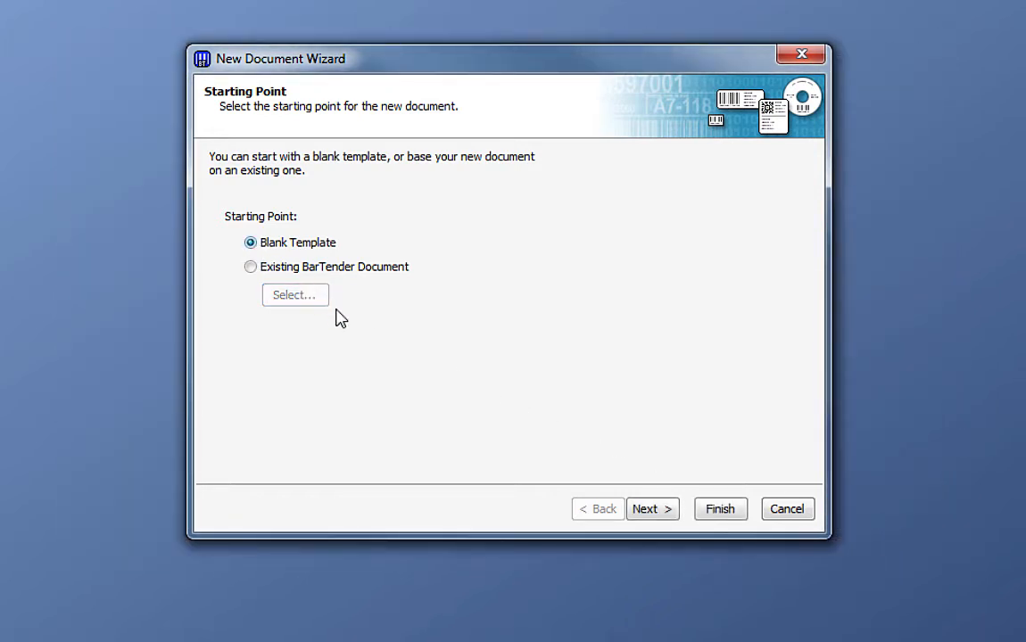
- Choose Laser Printer as the new document's printer
left_click(652, 508)
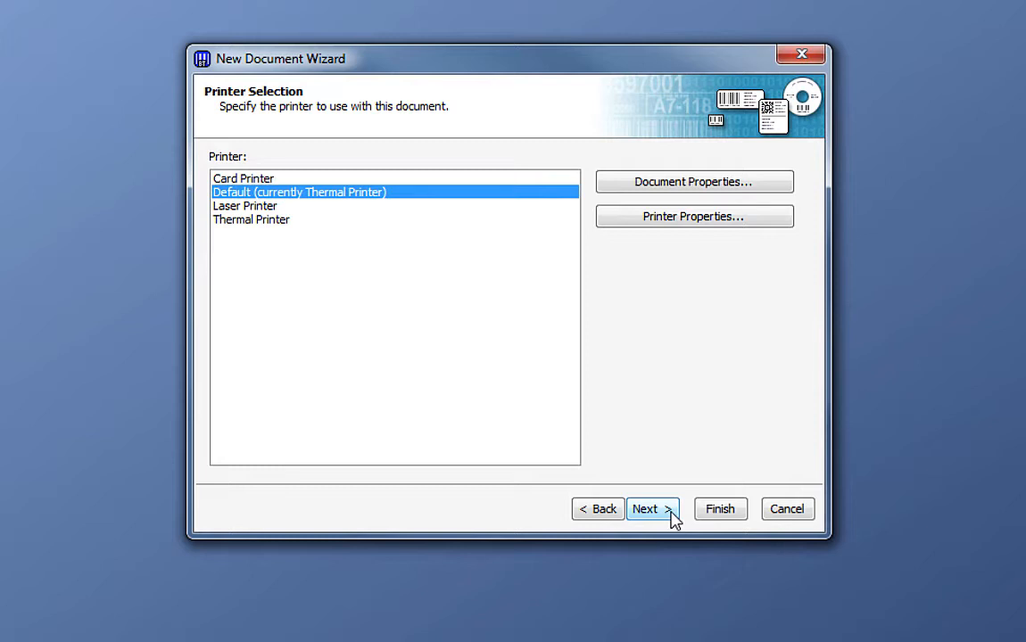
mouse_move(323, 259)
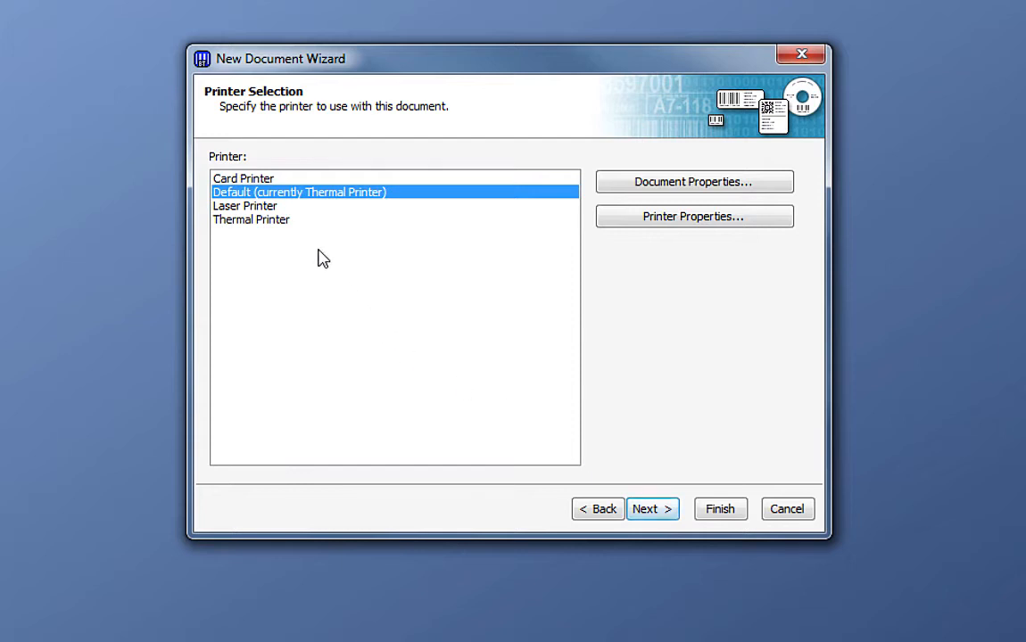
left_click(245, 205)
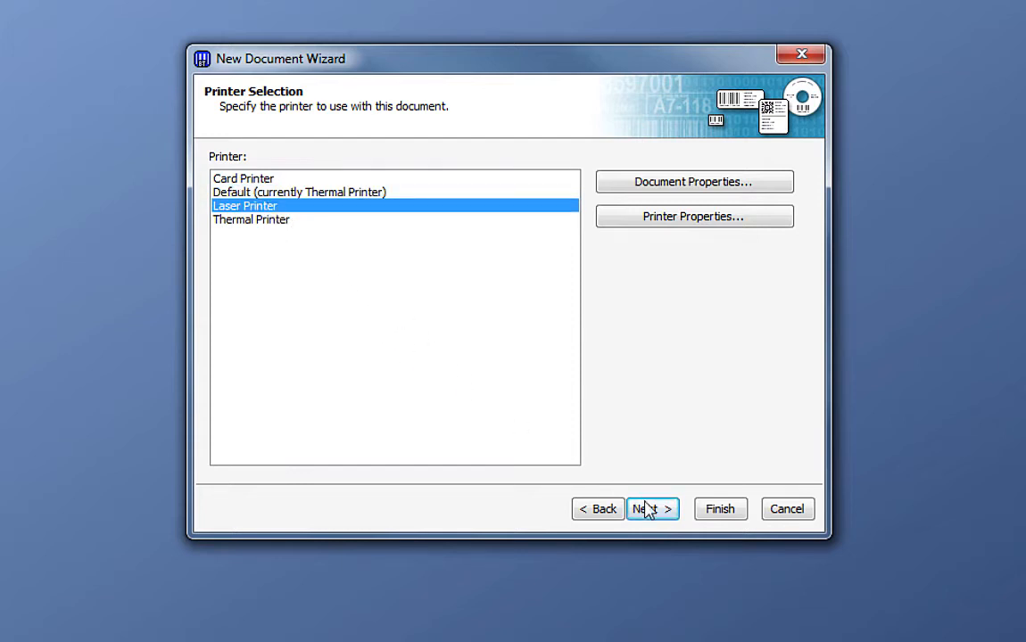
left_click(652, 509)
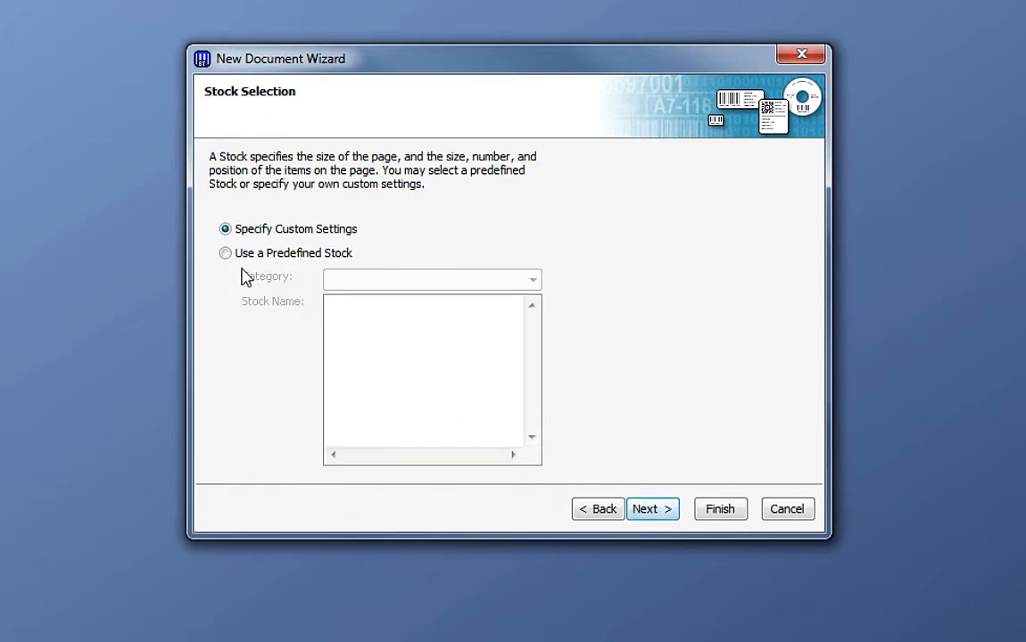
- Preview several predefined Avery stocks, then keep custom stock settings
left_click(225, 252)
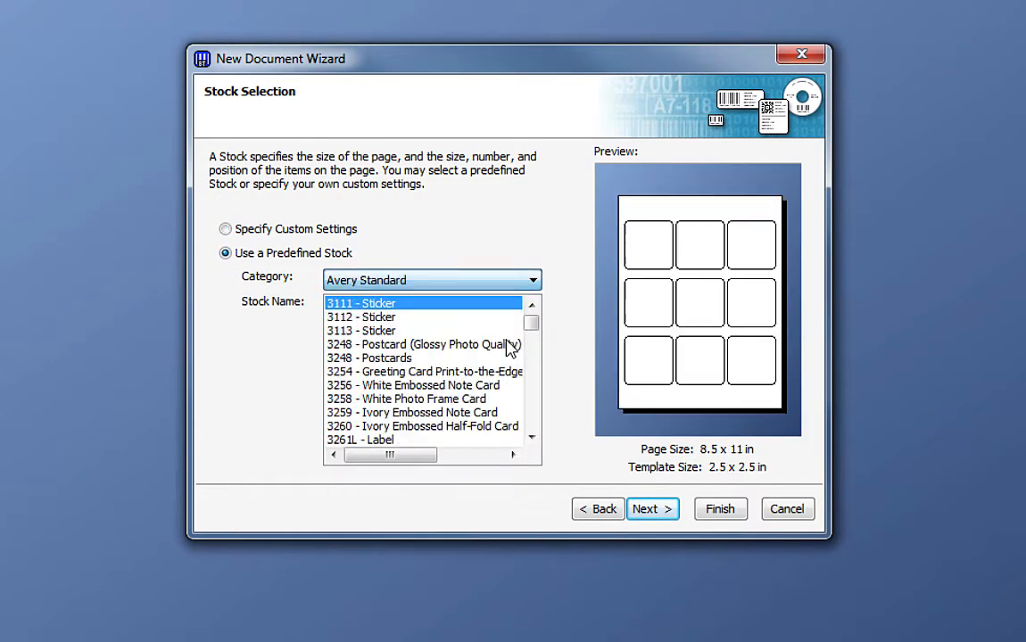
left_click(423, 344)
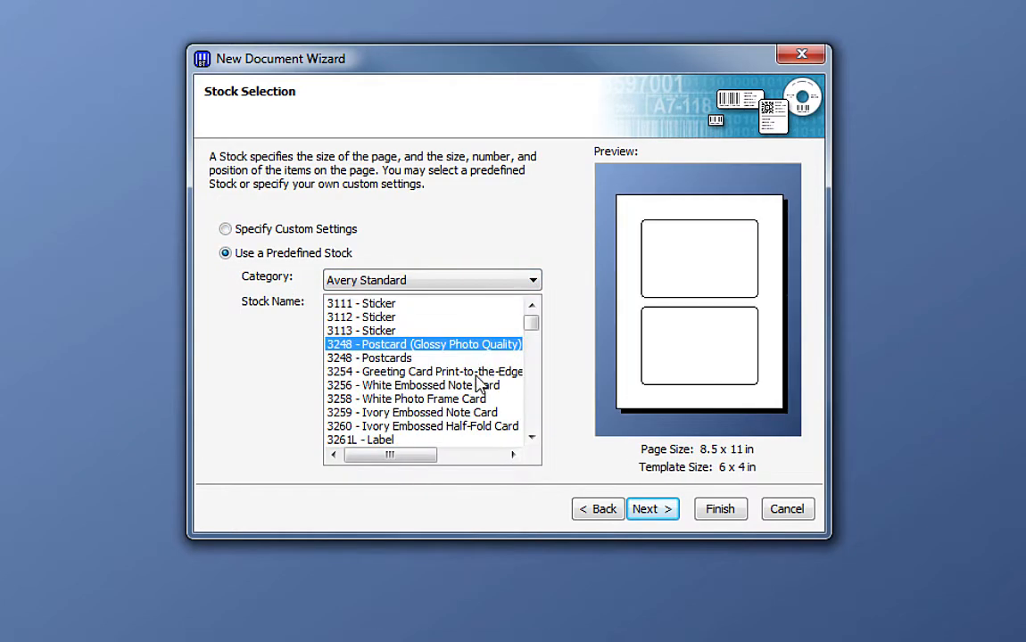
left_click(406, 399)
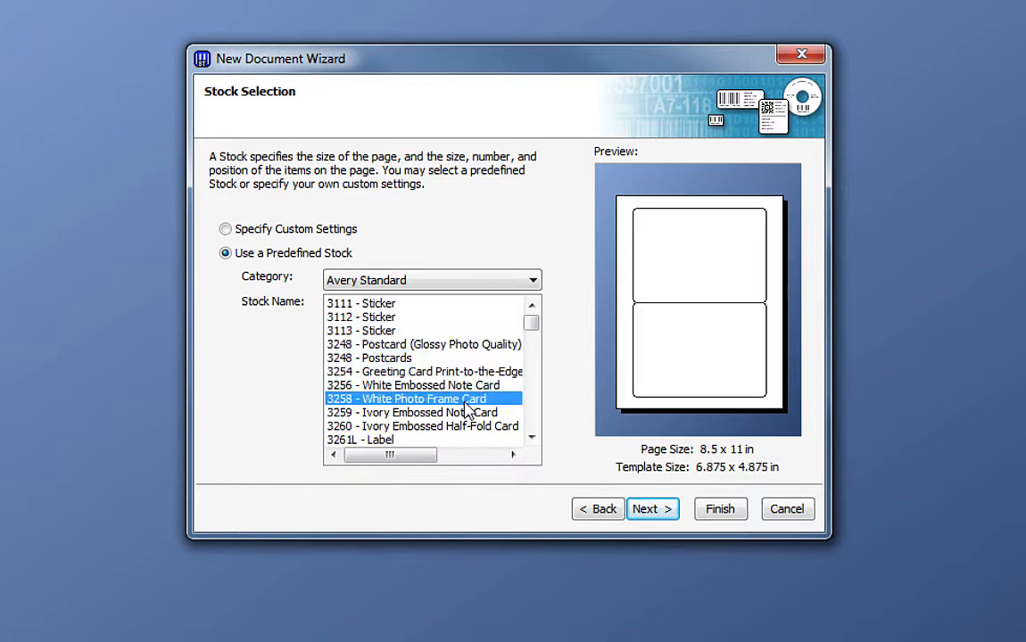
left_click(422, 425)
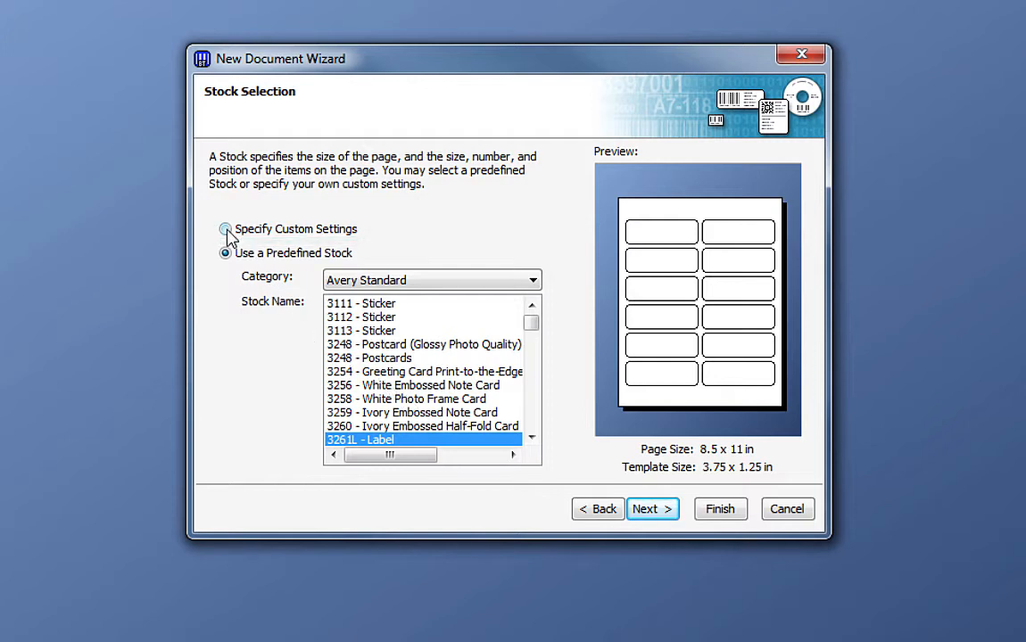
left_click(652, 509)
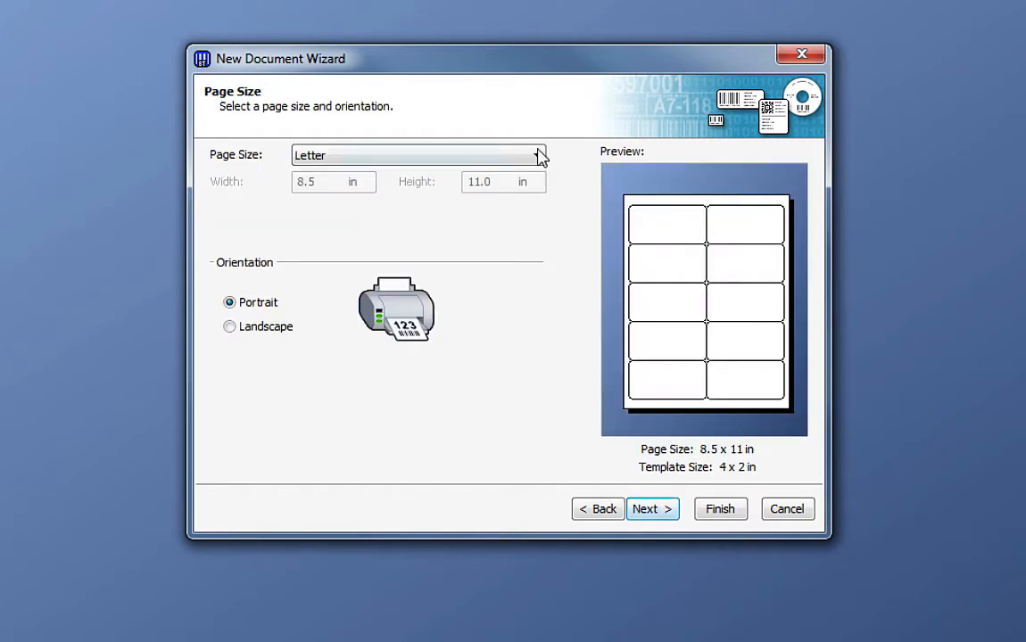
- Keep the page at Letter portrait after trying envelope size and landscape
left_click(538, 155)
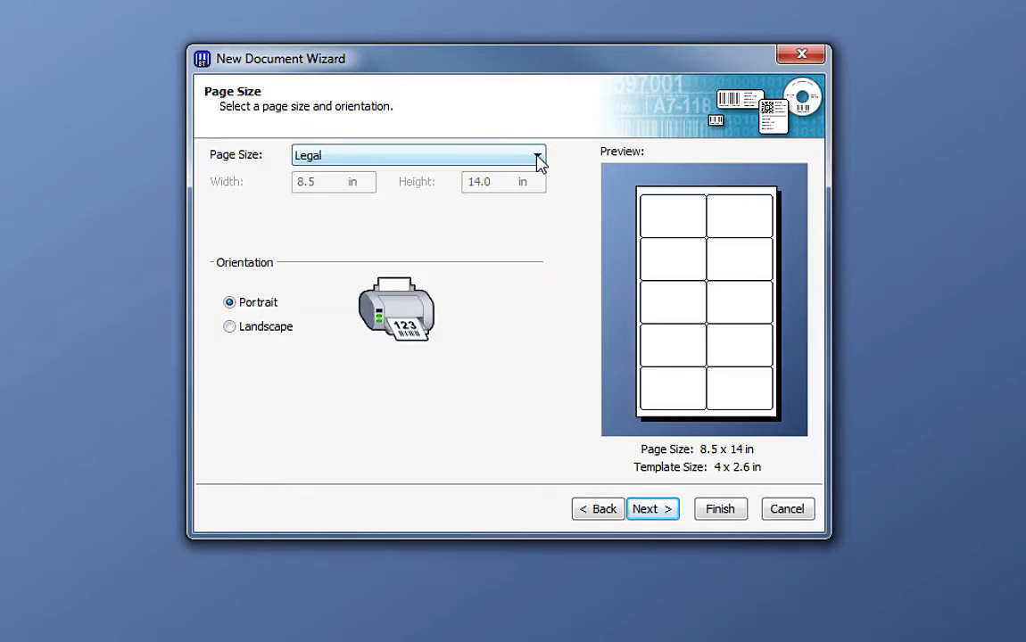
left_click(536, 156)
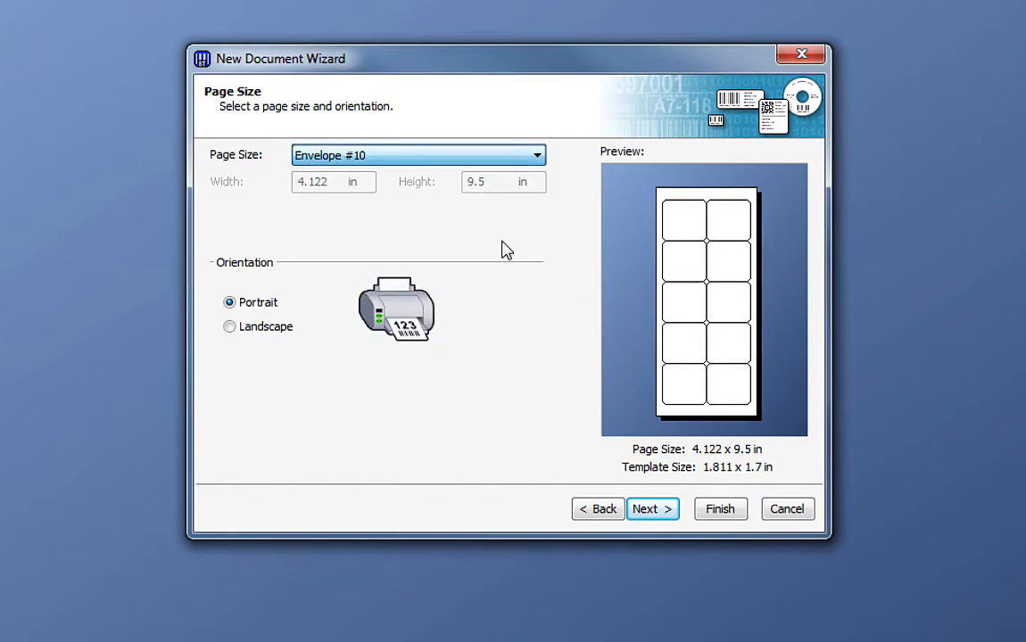
left_click(536, 155)
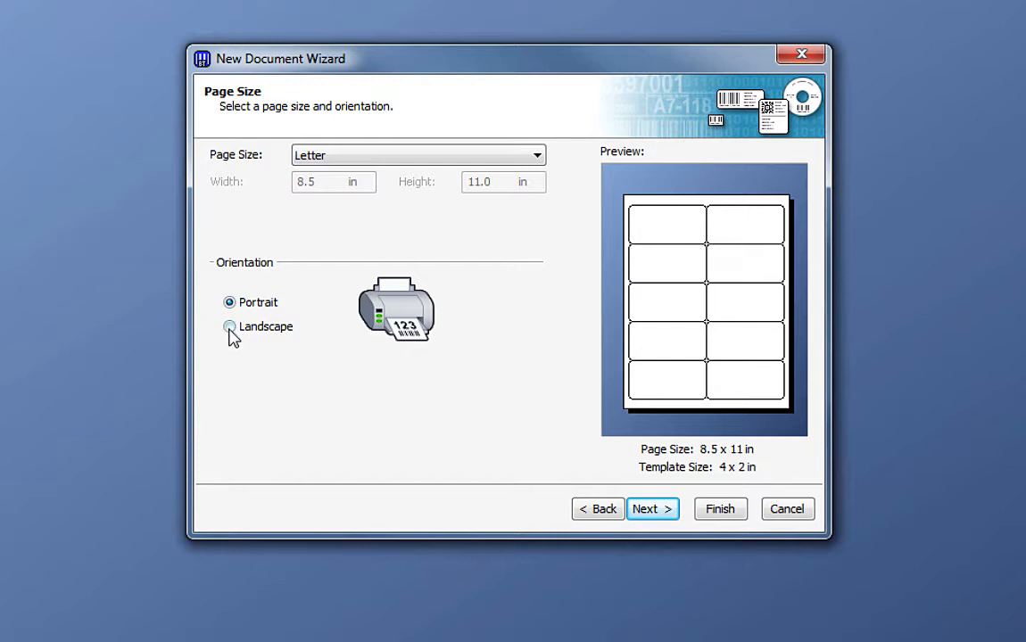
left_click(230, 326)
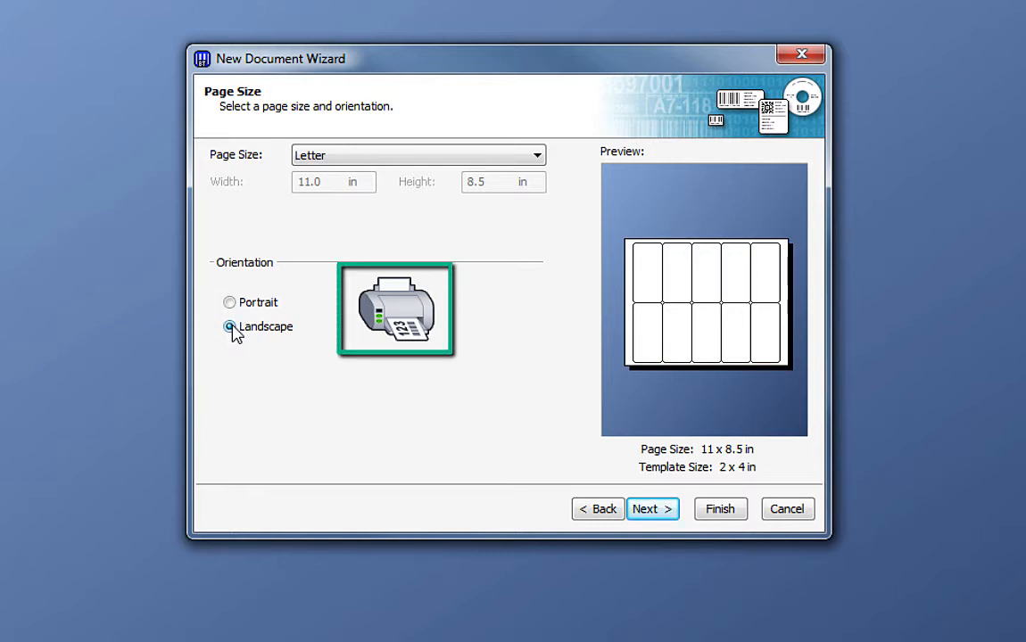
mouse_move(236, 330)
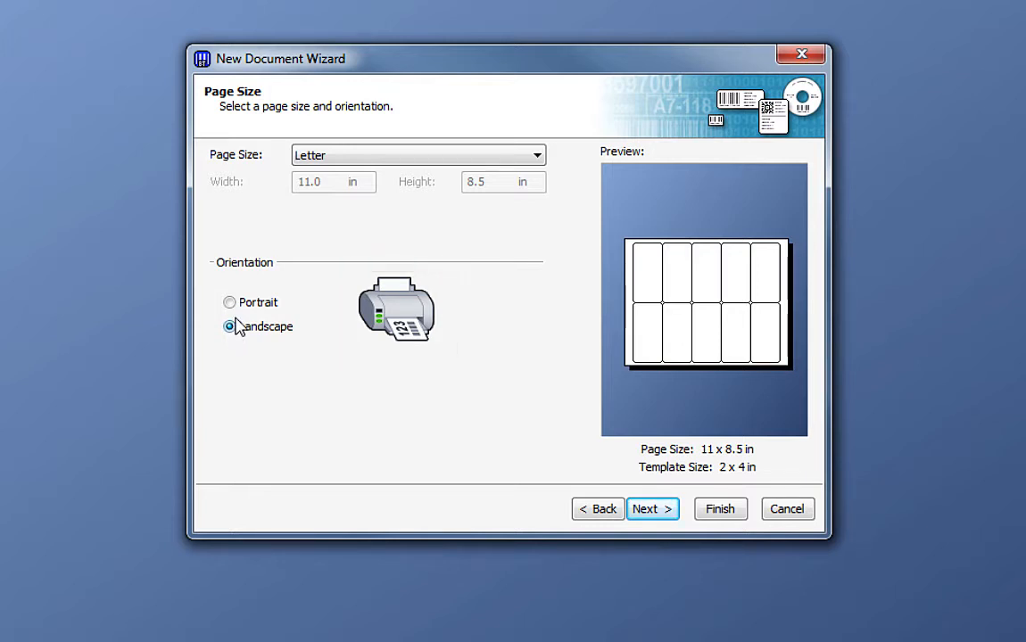
left_click(230, 301)
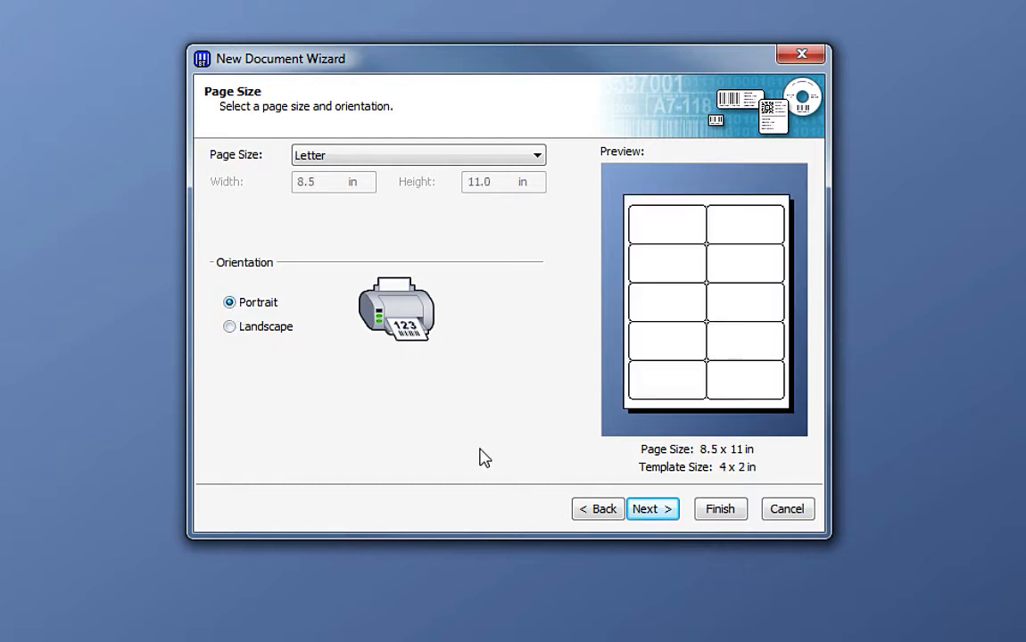
left_click(651, 508)
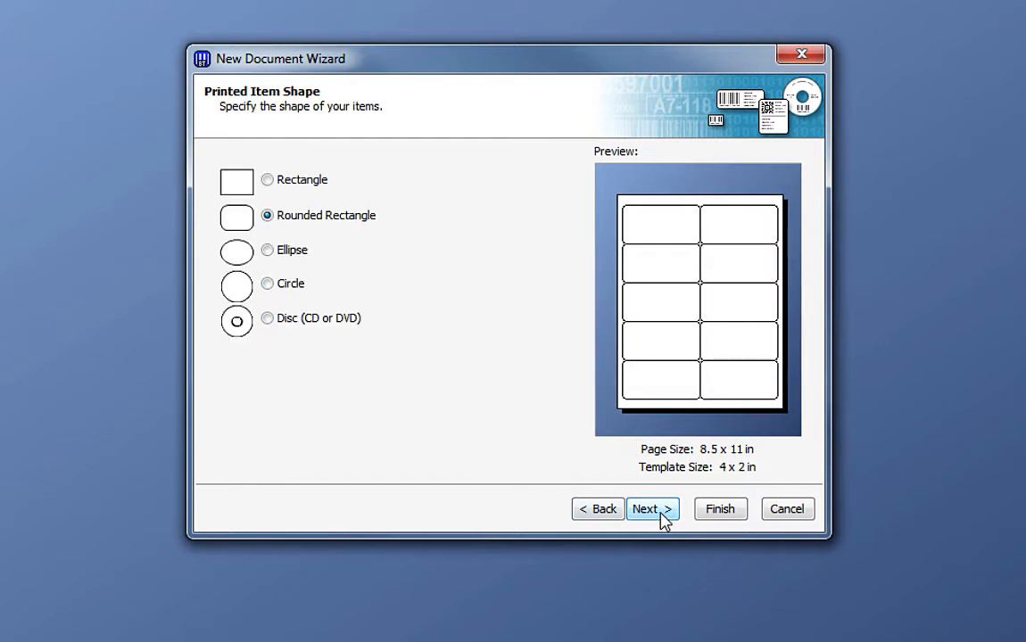
- Choose Rounded Rectangle labels and set margins to 1.0 in top/bottom, 0.5 in sides
left_click(267, 282)
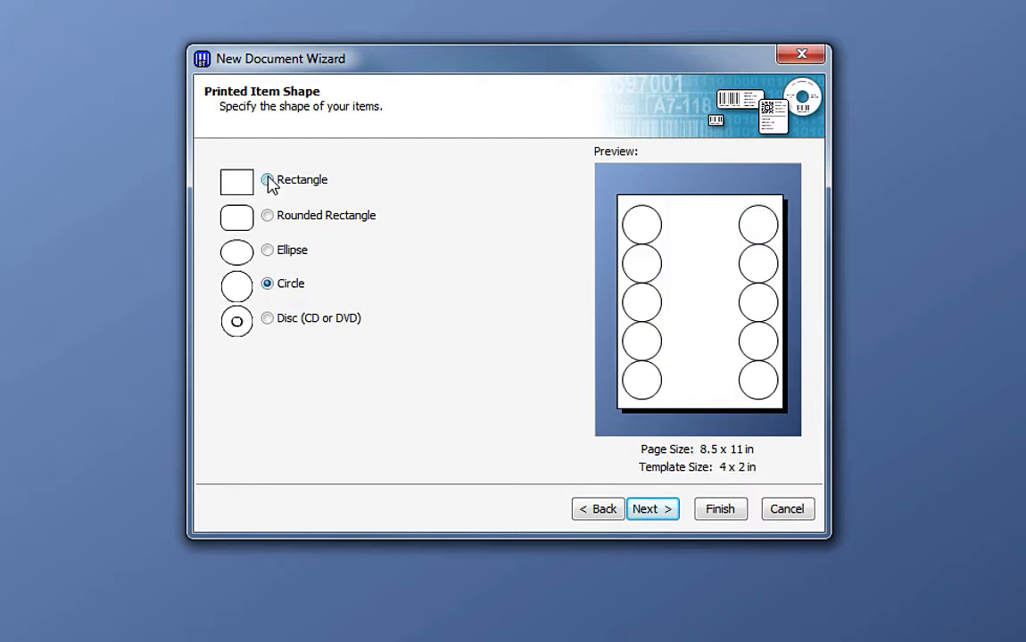
left_click(266, 180)
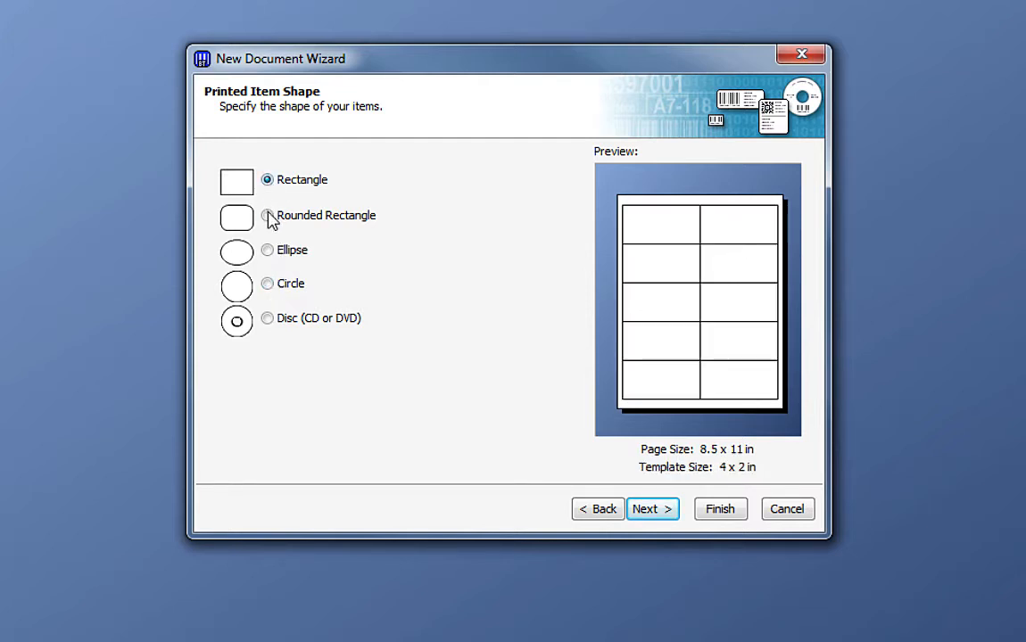
left_click(266, 215)
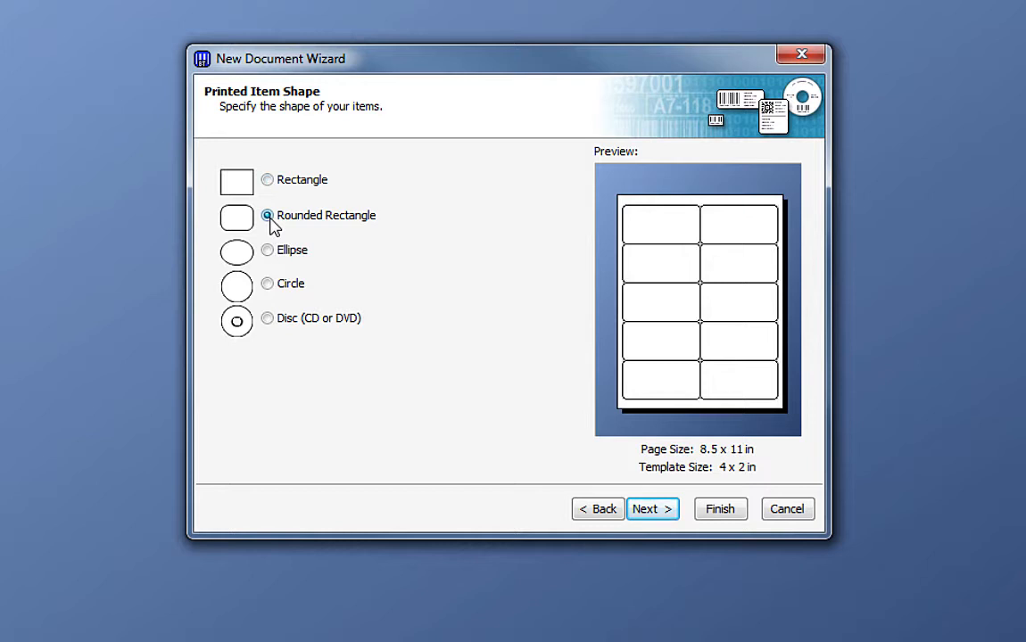
left_click(652, 508)
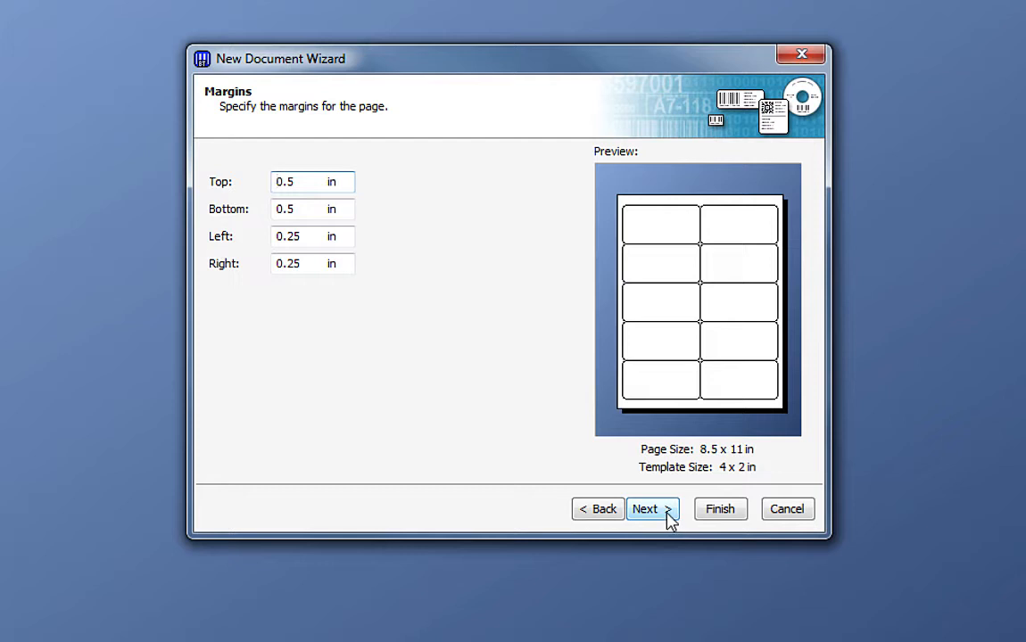
mouse_move(530, 446)
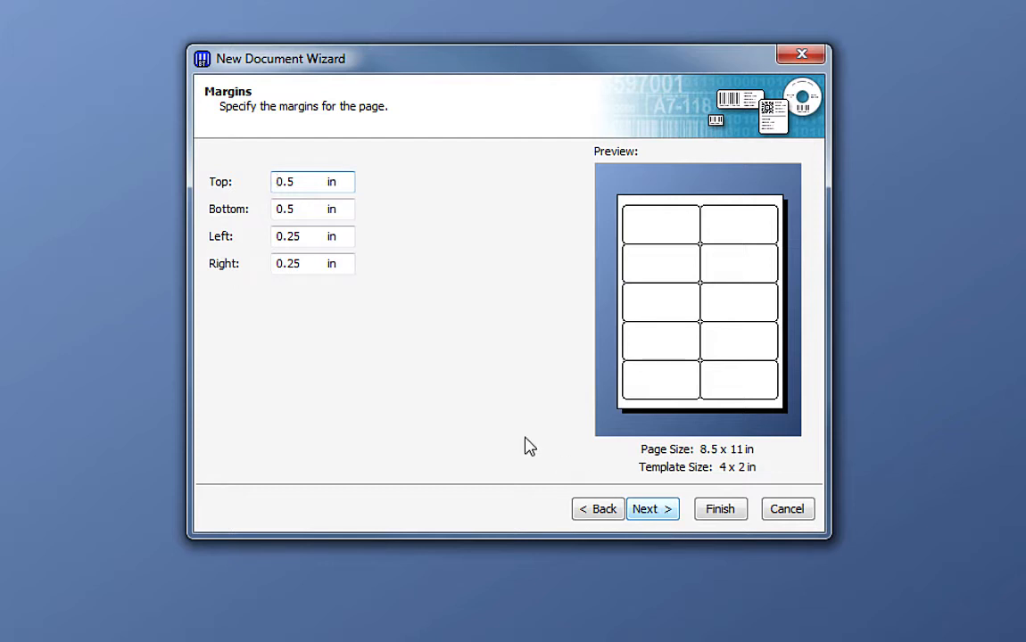
triple_click(312, 181)
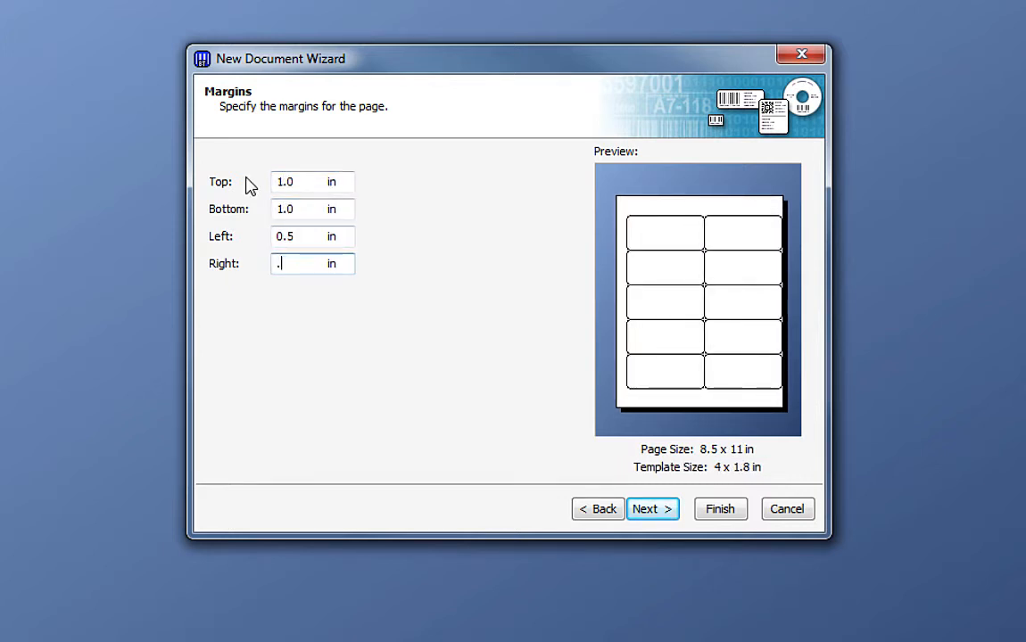
type("5")
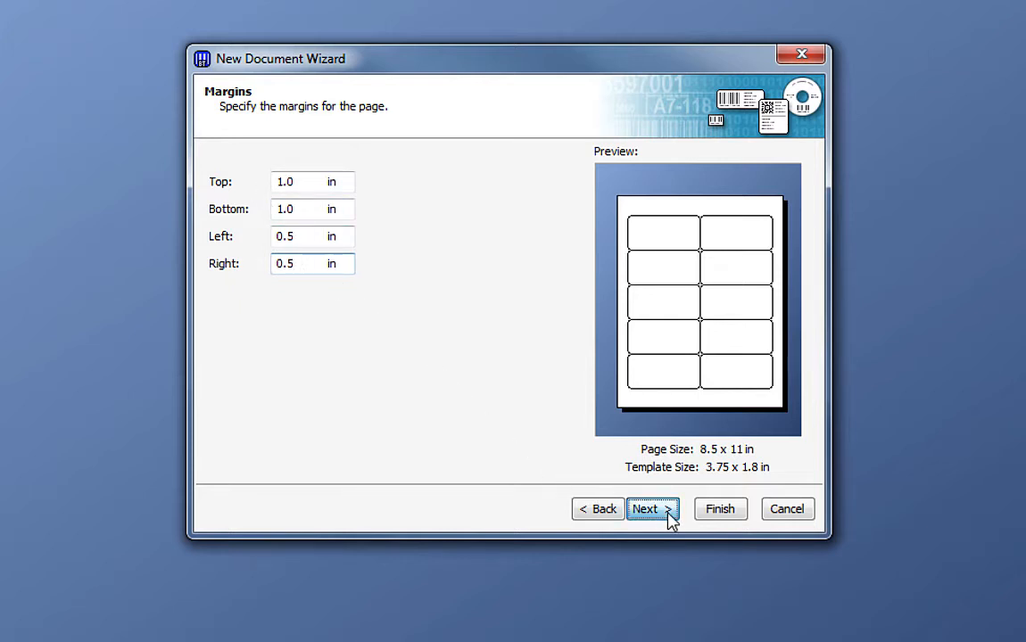
- Keep the sheet at 5 rows by 2 columns, briefly trying one column
left_click(646, 508)
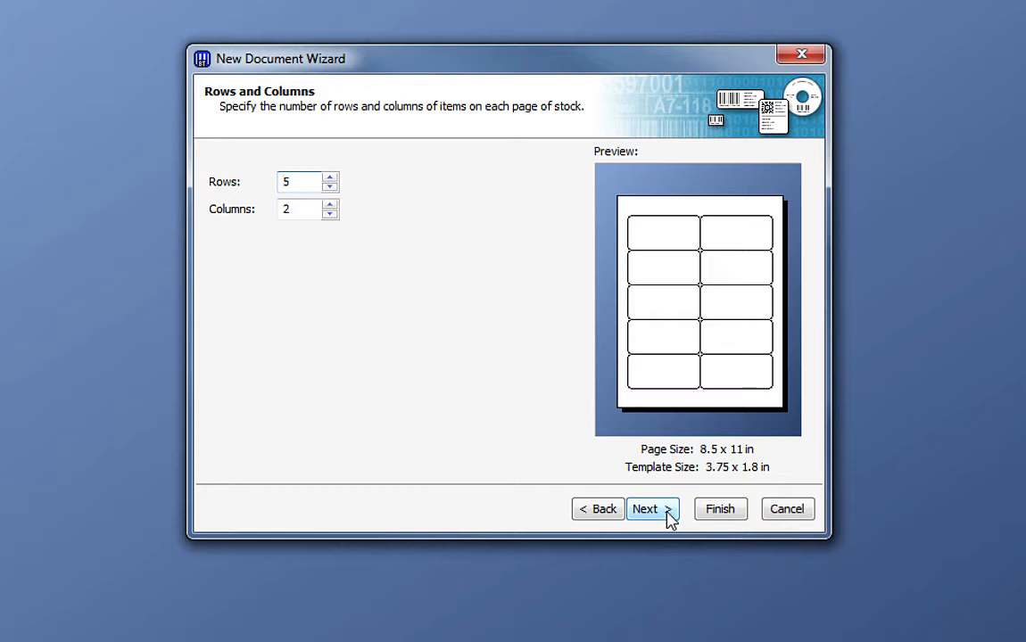
mouse_move(504, 392)
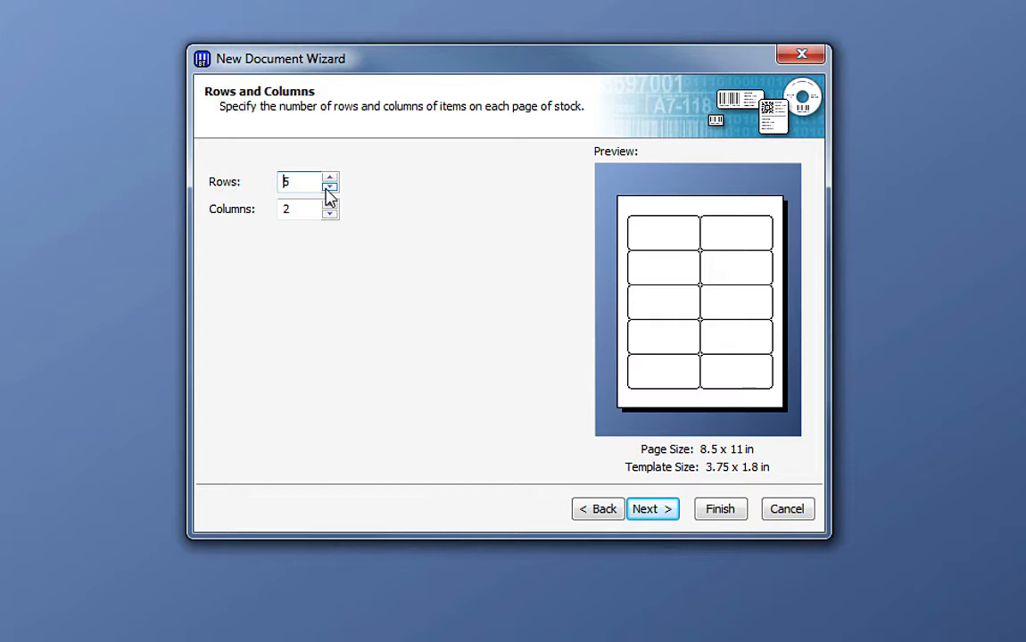
left_click(330, 187)
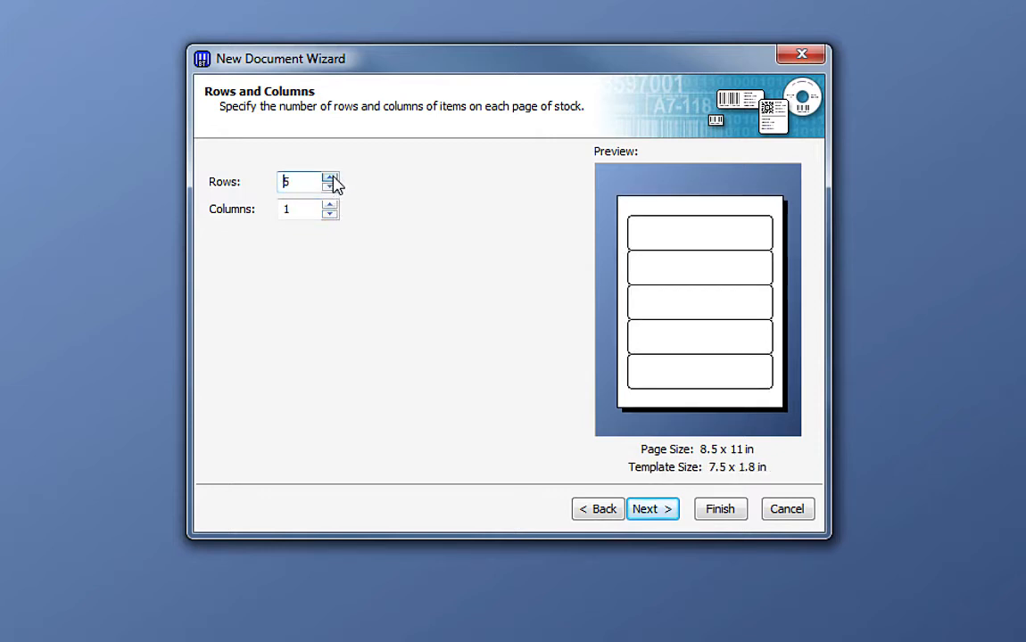
left_click(330, 205)
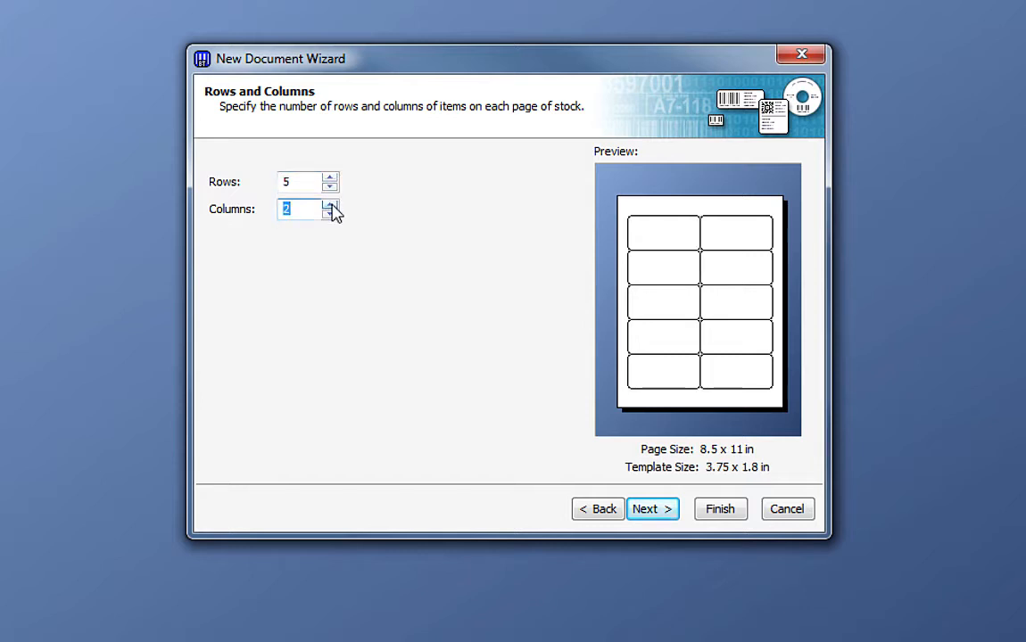
left_click(651, 508)
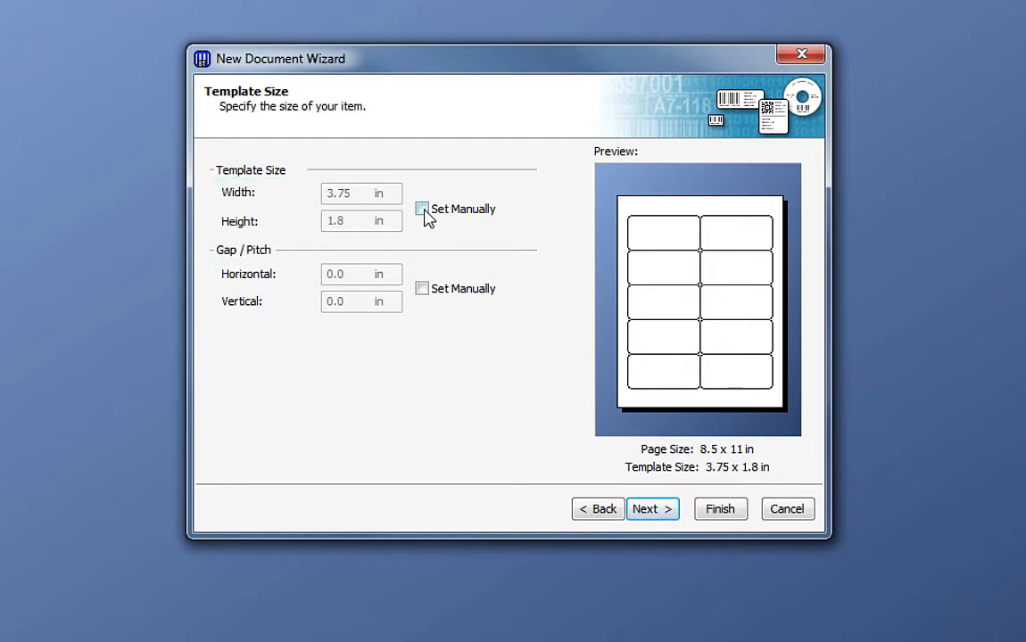
- Set 0.2 in horizontal and vertical gaps, making labels 3.65 x 1.64 in
left_click(422, 209)
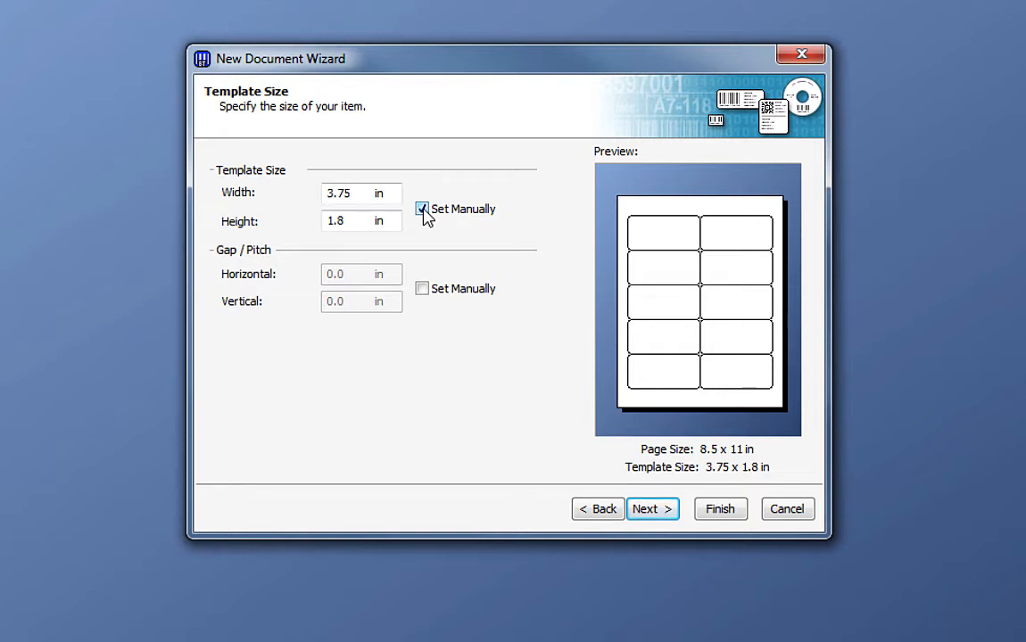
left_click(422, 209)
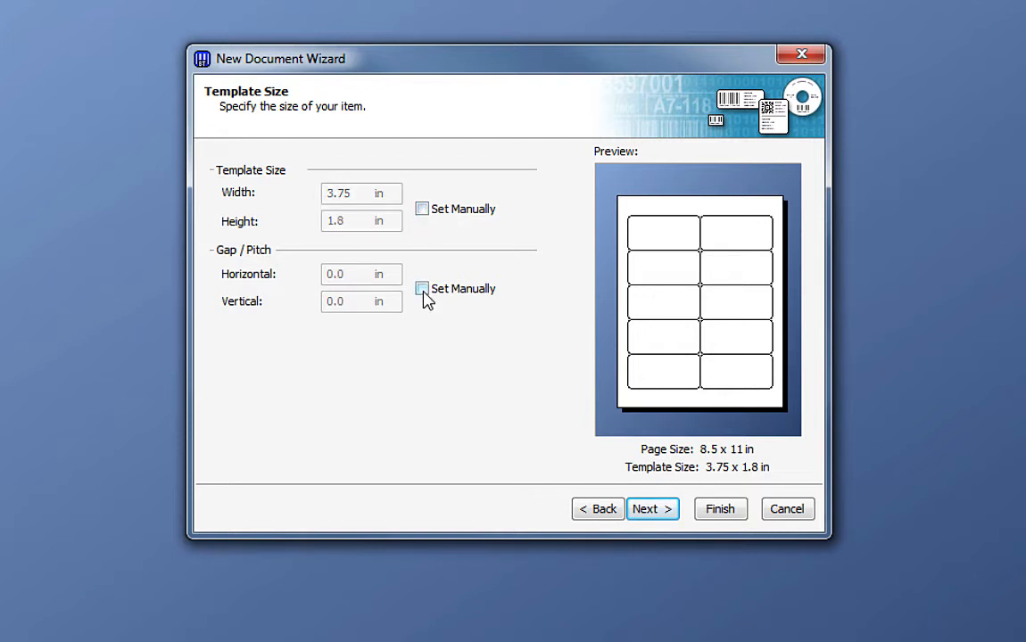
left_click(422, 289)
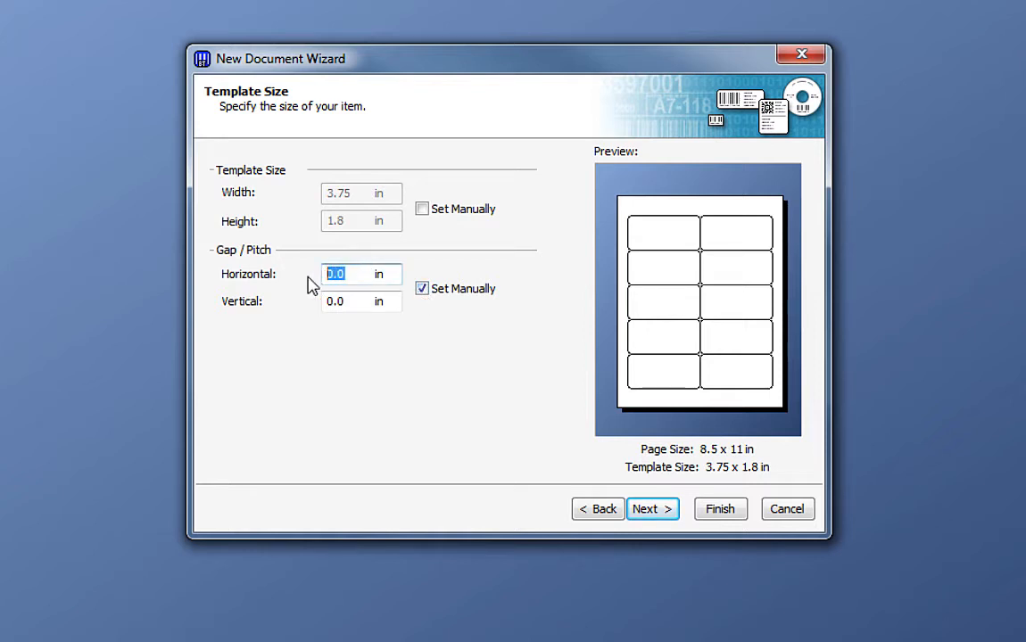
type(".2")
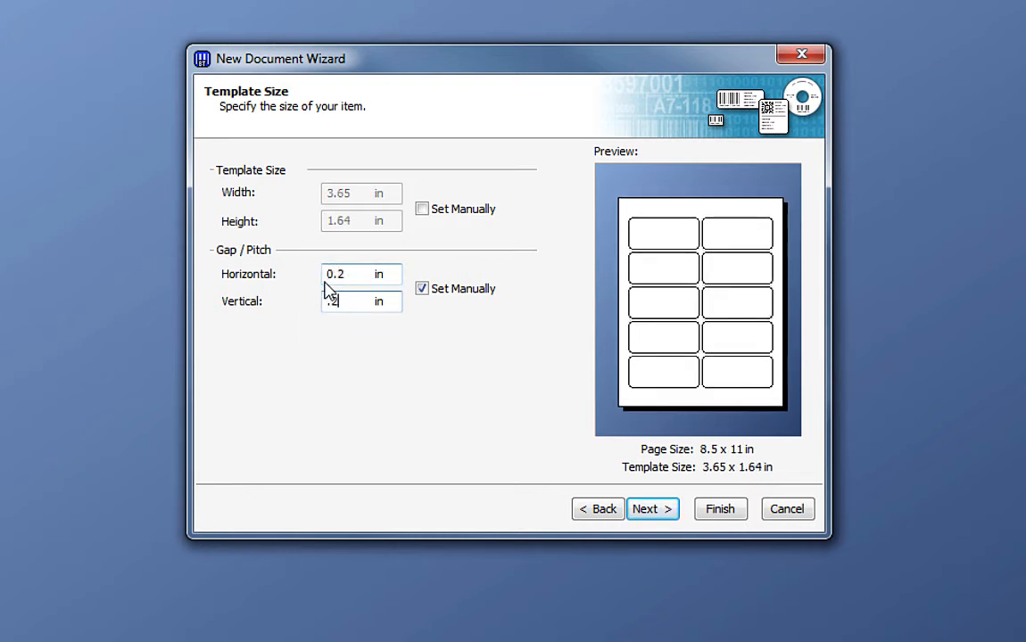
mouse_move(594, 484)
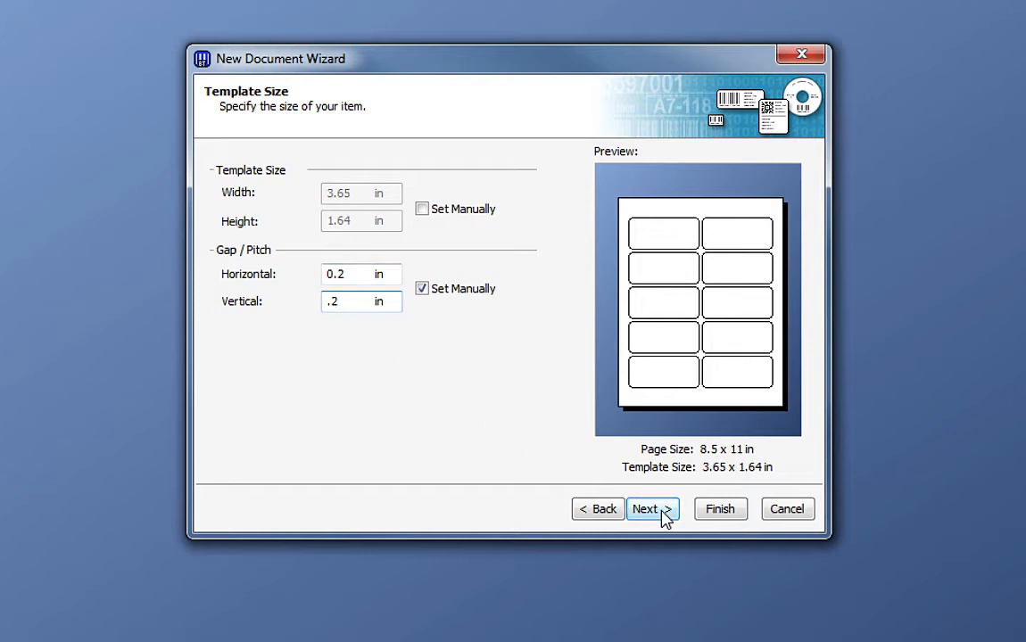
- Set the printing order to start at Bottom-Left and run Vertical
left_click(645, 508)
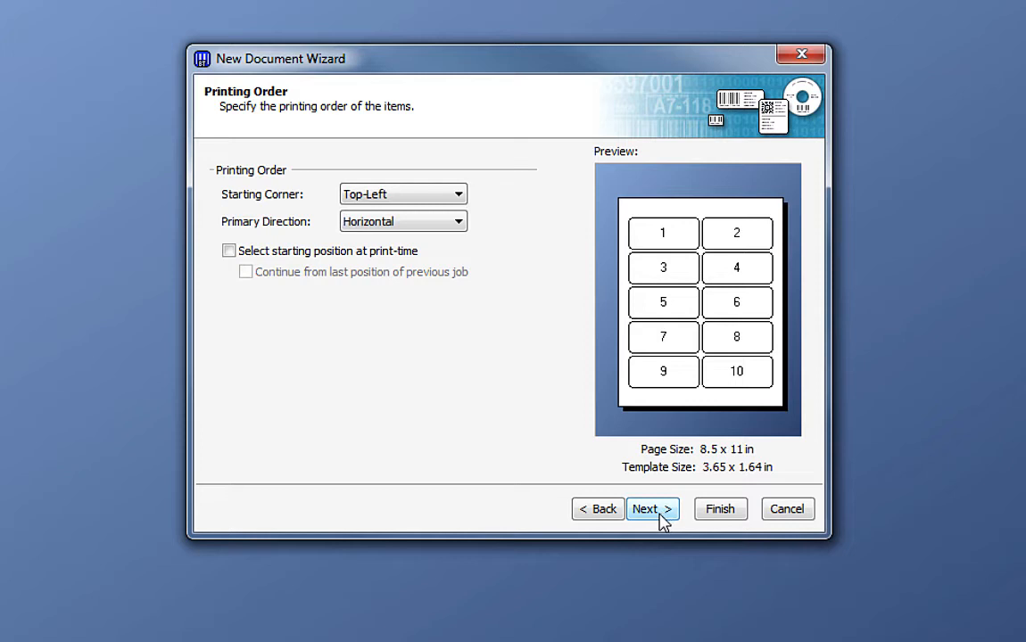
left_click(458, 194)
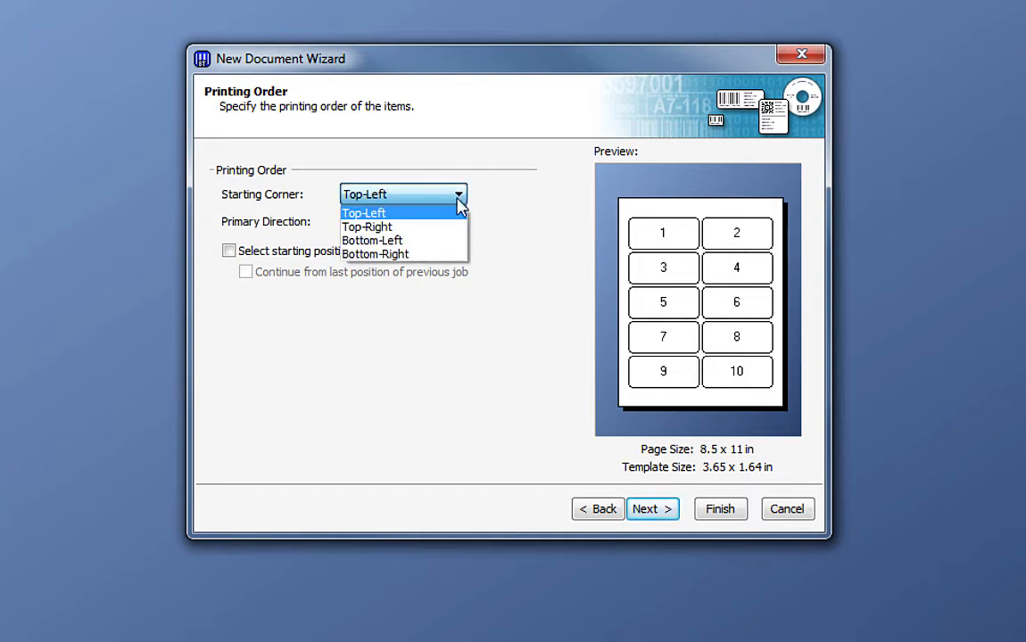
left_click(366, 227)
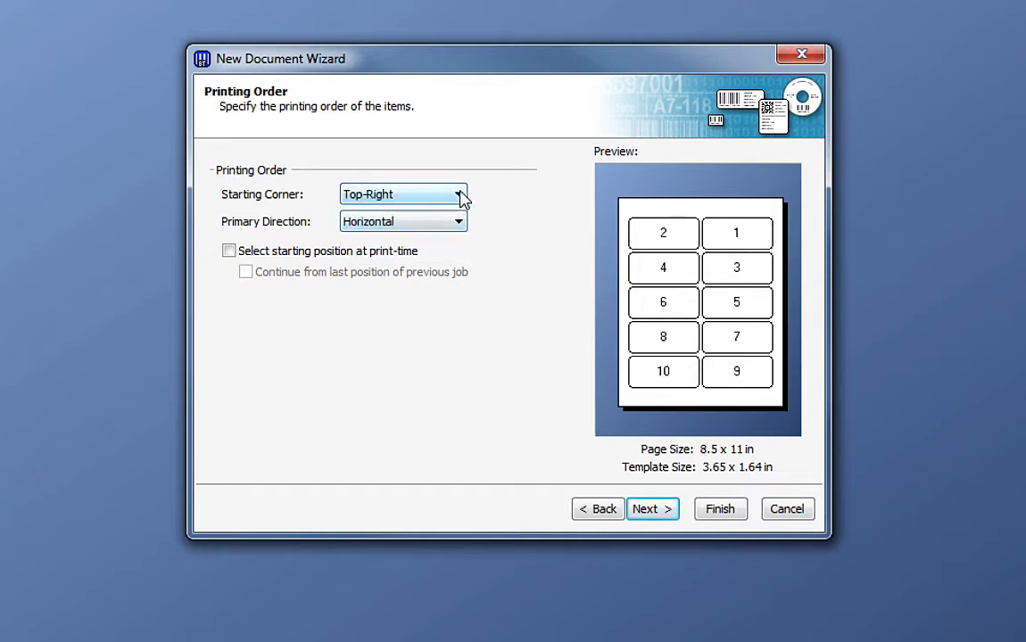
left_click(458, 194)
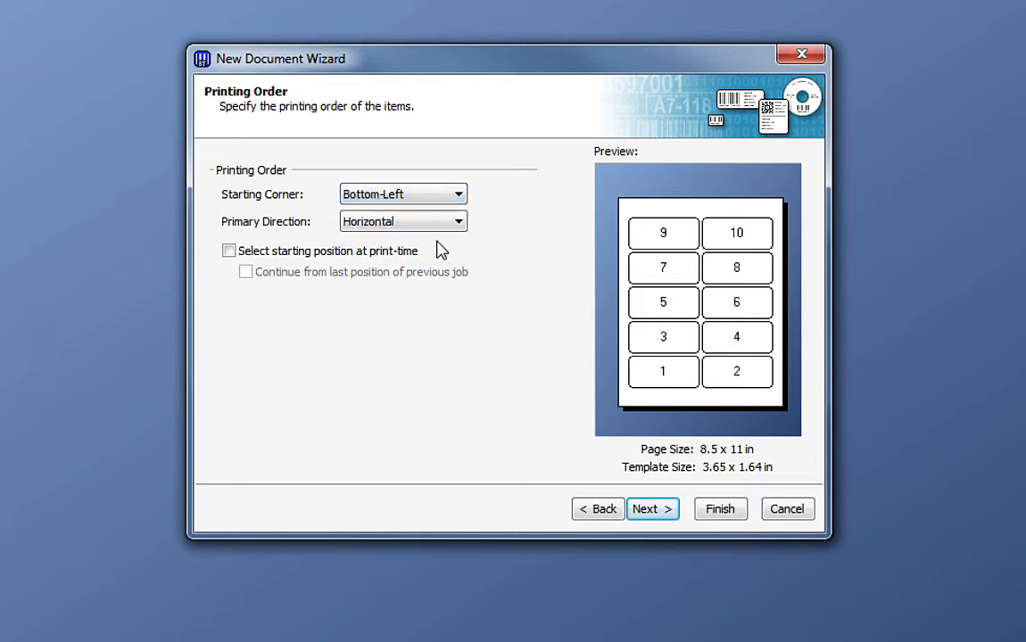
mouse_move(450, 240)
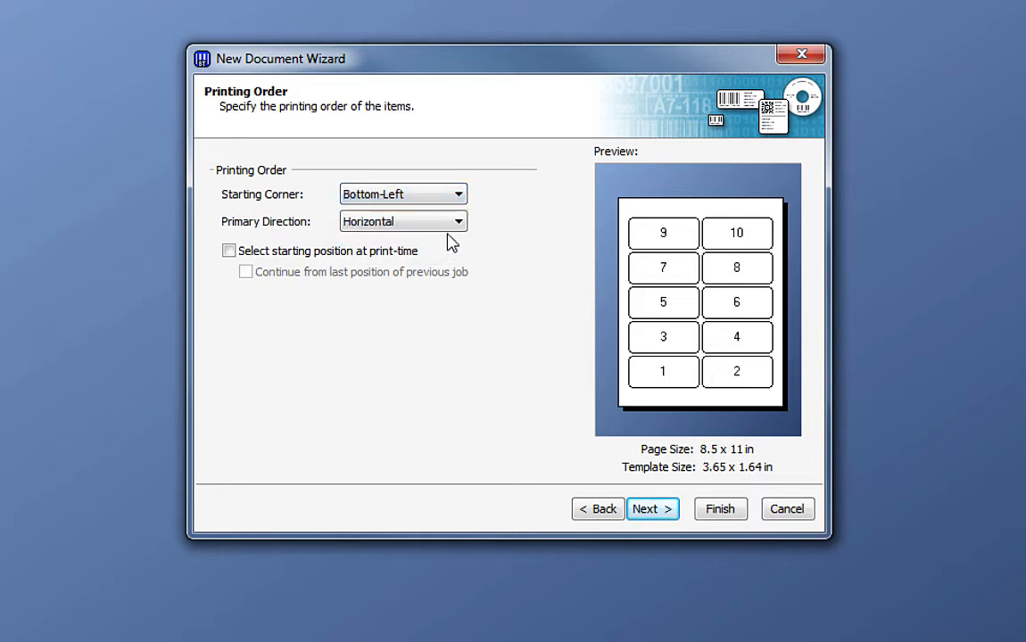
left_click(458, 222)
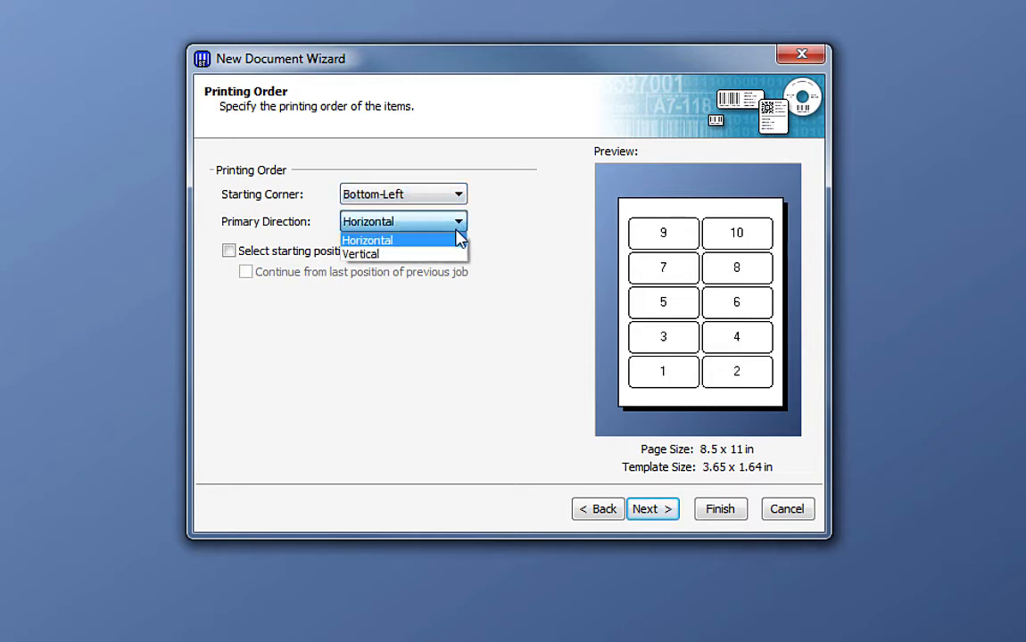
left_click(360, 253)
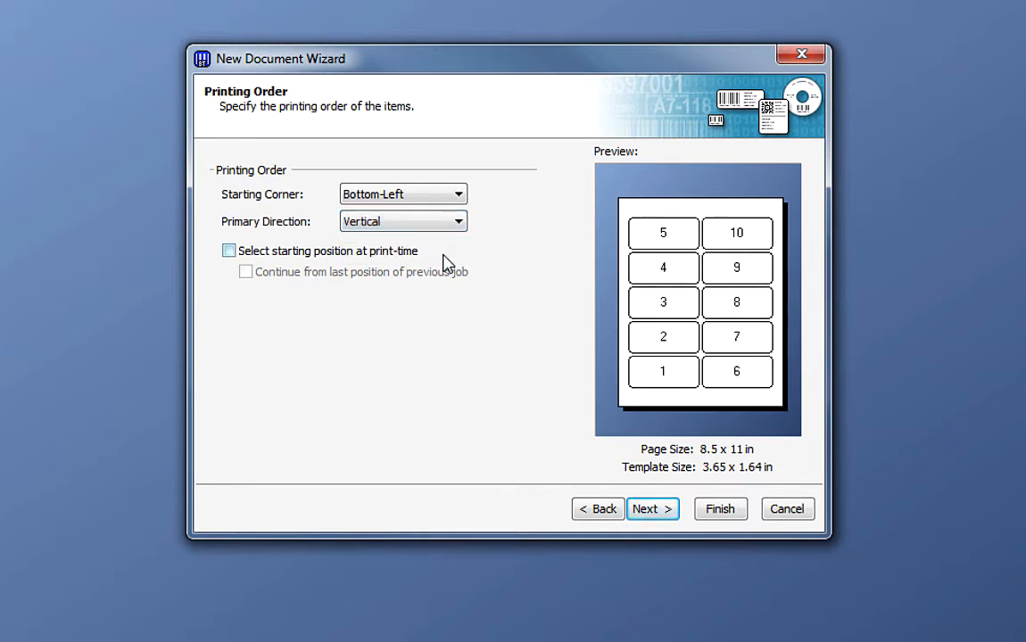
mouse_move(428, 267)
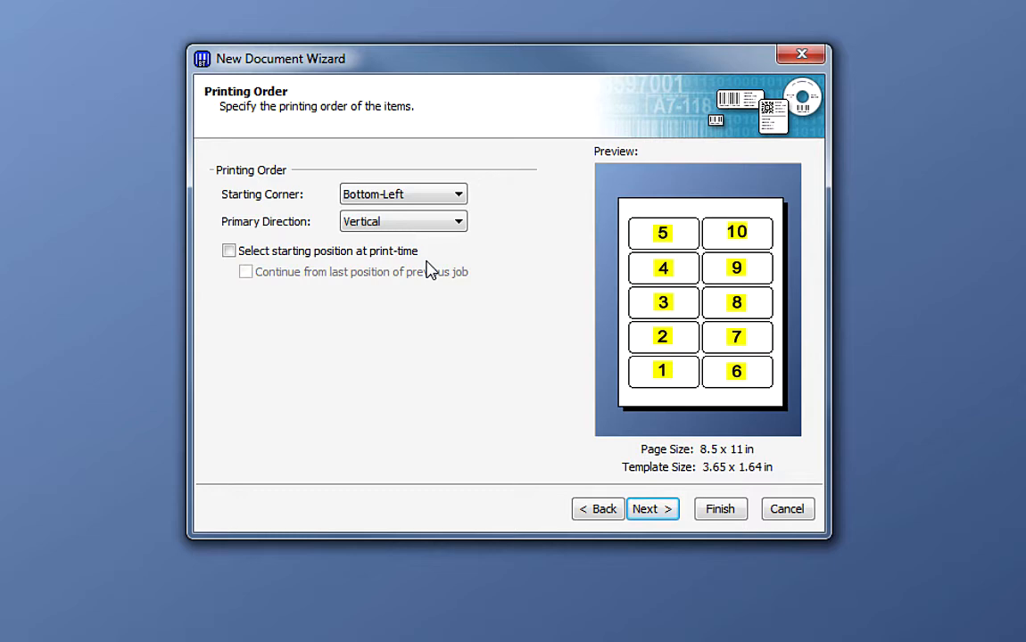
- Enable print-time starting position selection, leaving Continue from last position unchecked
left_click(228, 251)
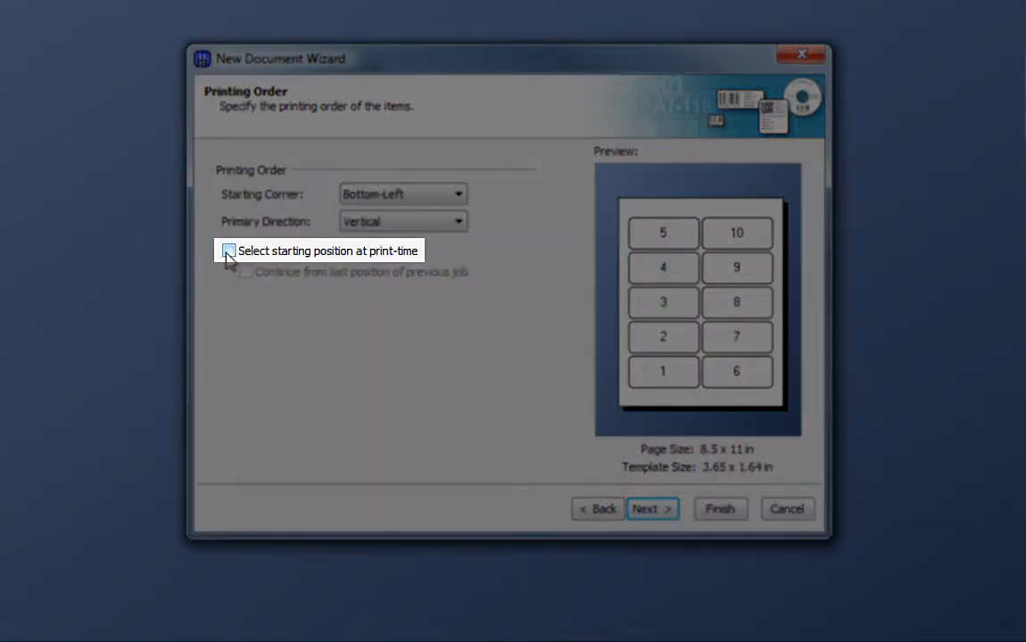
left_click(228, 250)
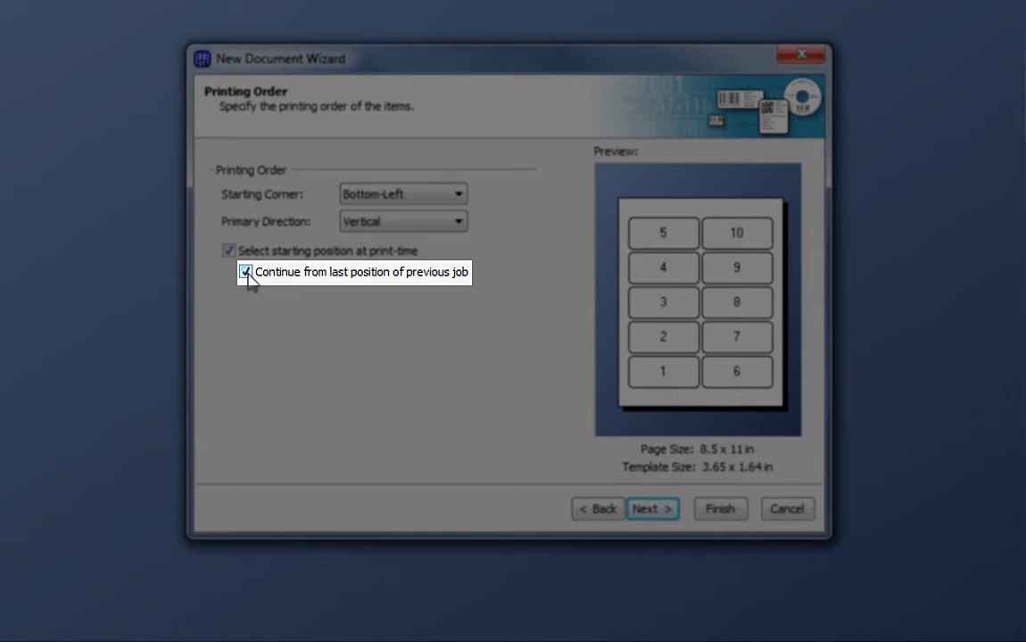
left_click(245, 272)
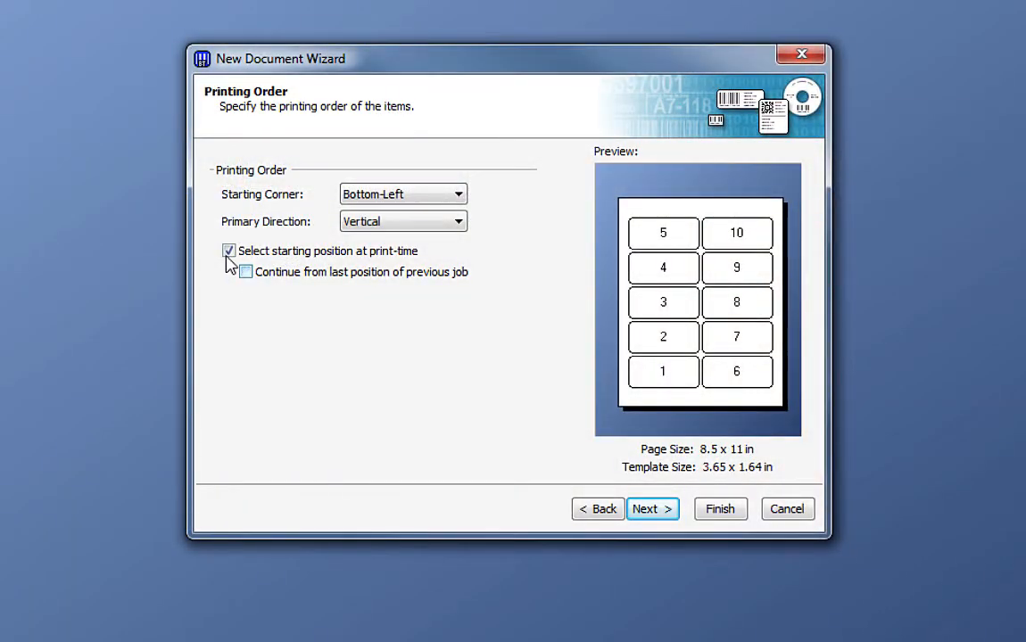
- Change the printing order to Top-Left, Horizontal, with print-time start selection off
left_click(458, 194)
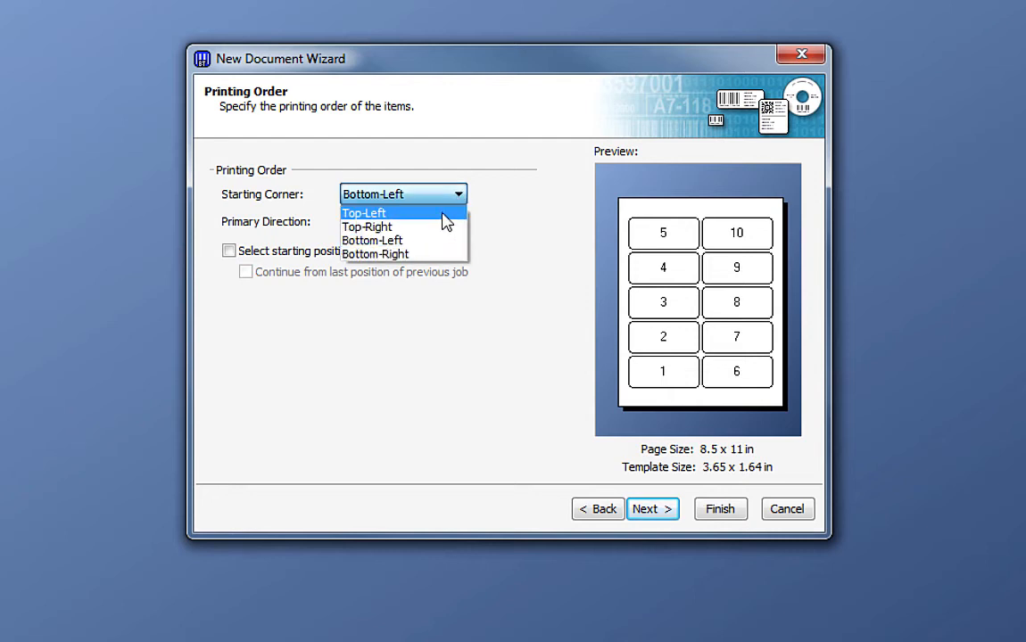
left_click(363, 212)
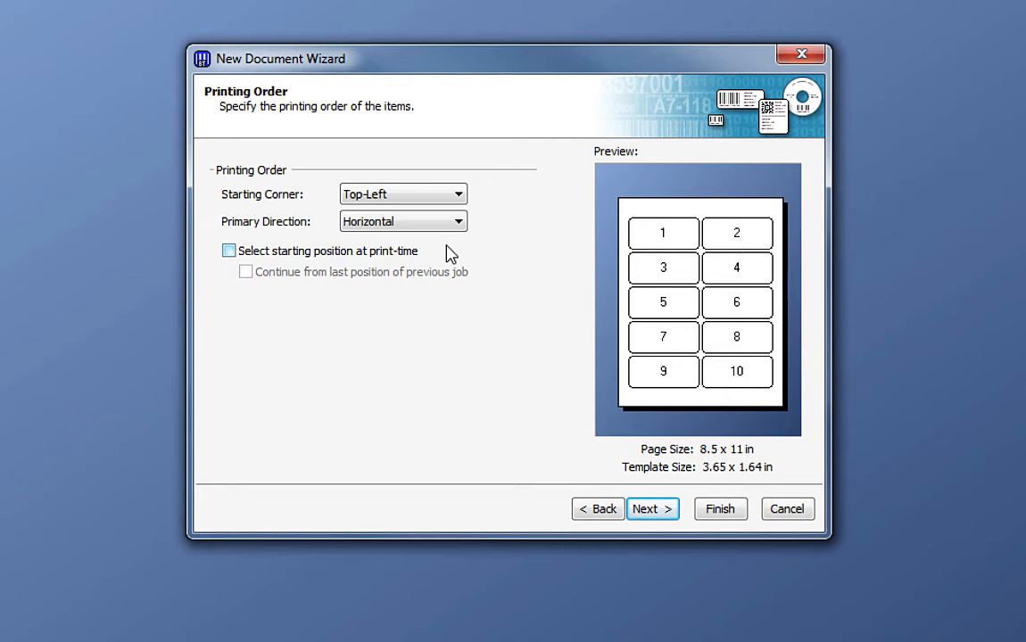
mouse_move(652, 508)
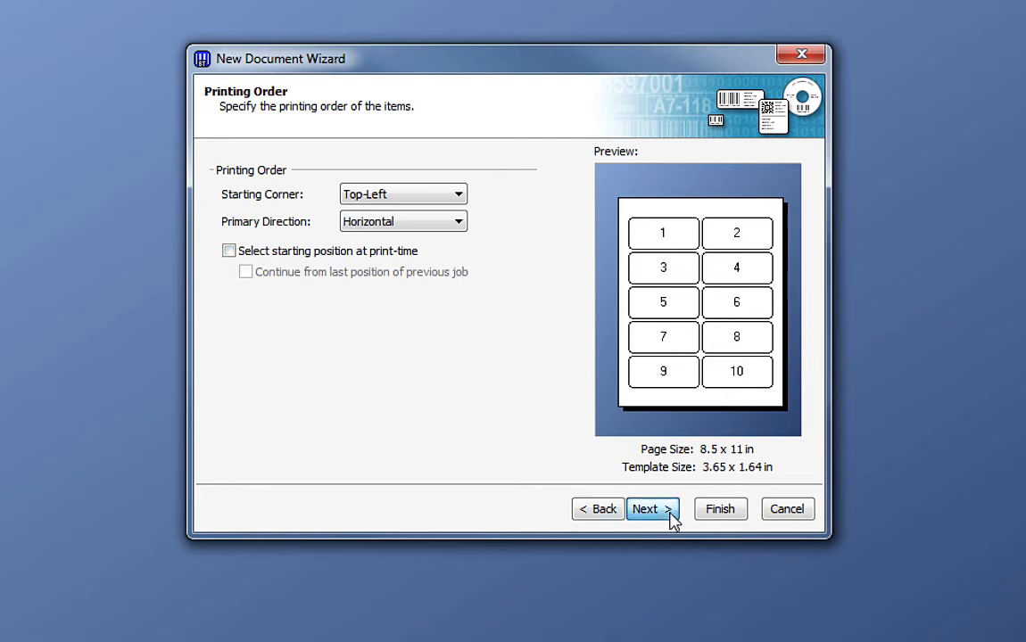
left_click(648, 508)
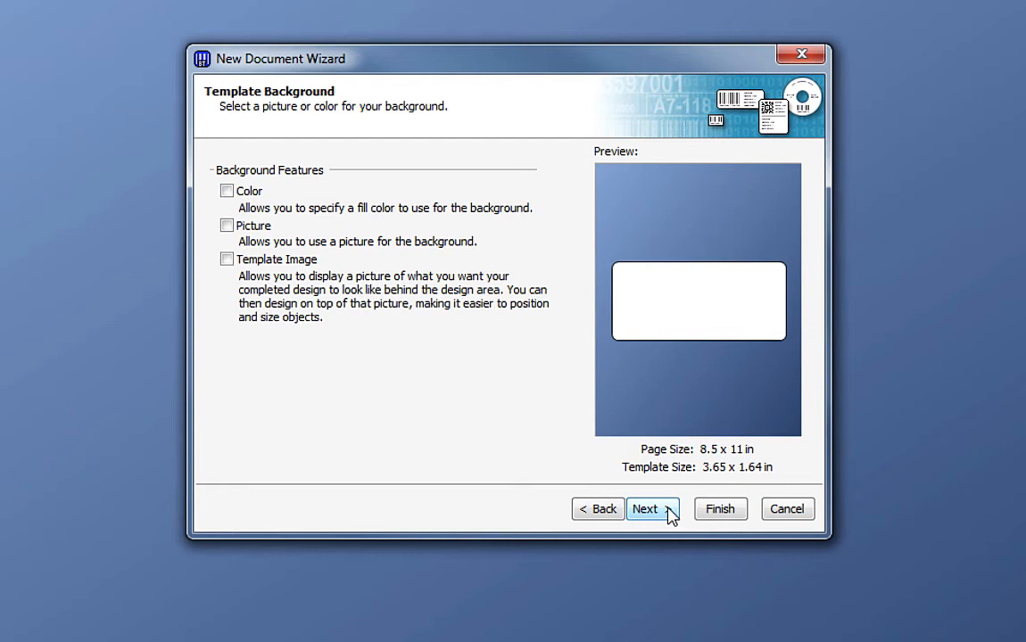
mouse_move(233, 205)
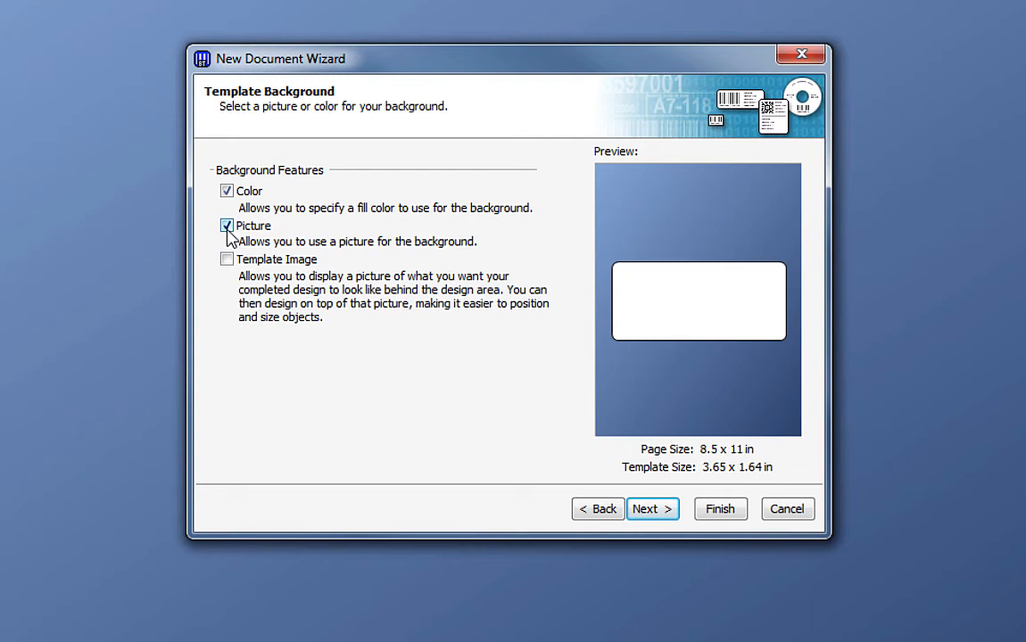
- Leave the picture and colour background options unchecked and advance to the Finished page
left_click(227, 259)
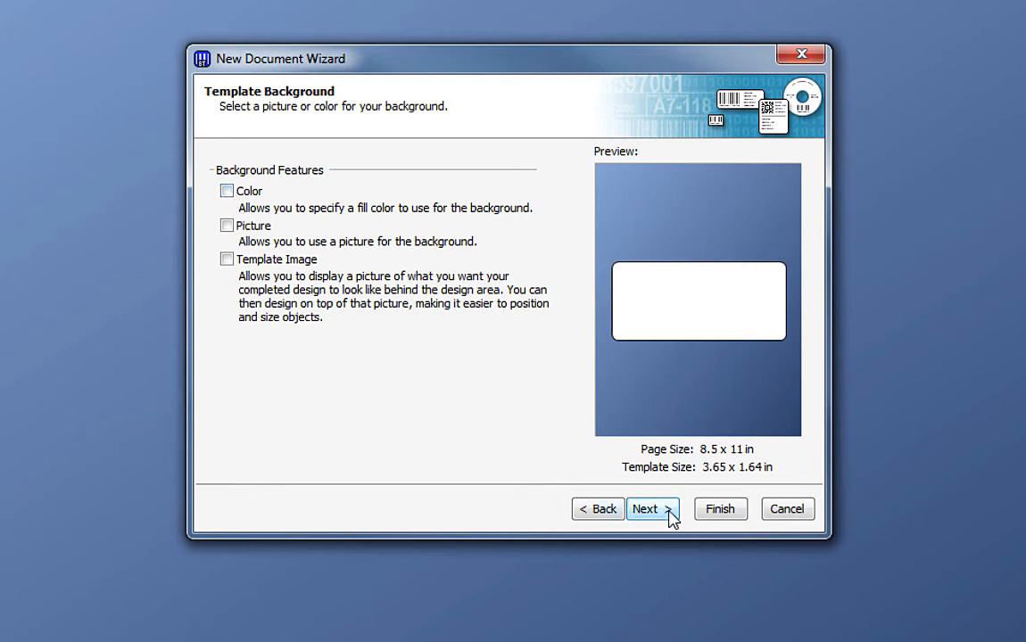
left_click(646, 508)
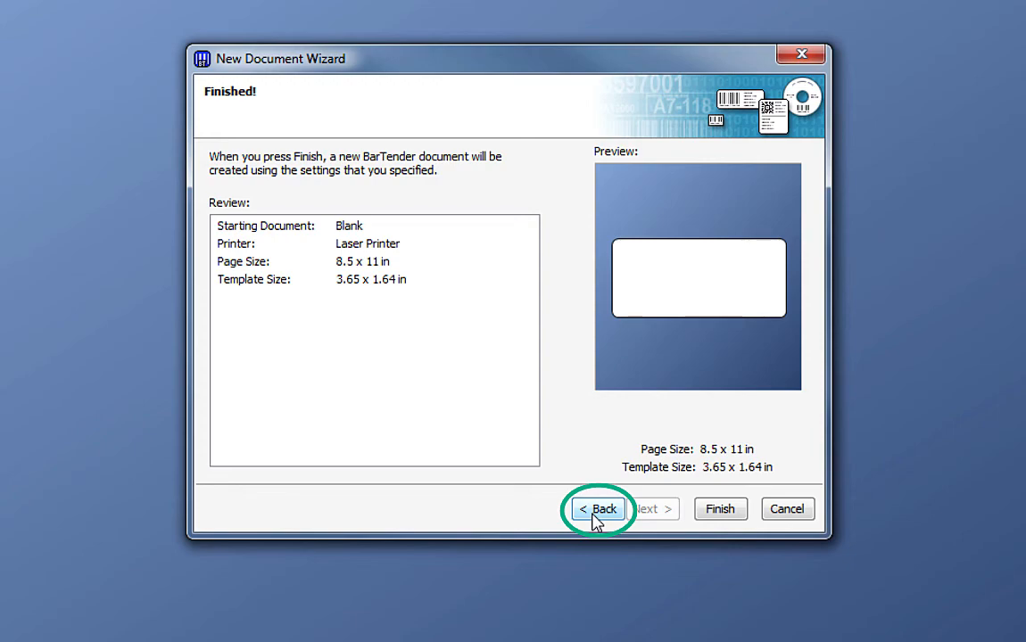
mouse_move(719, 509)
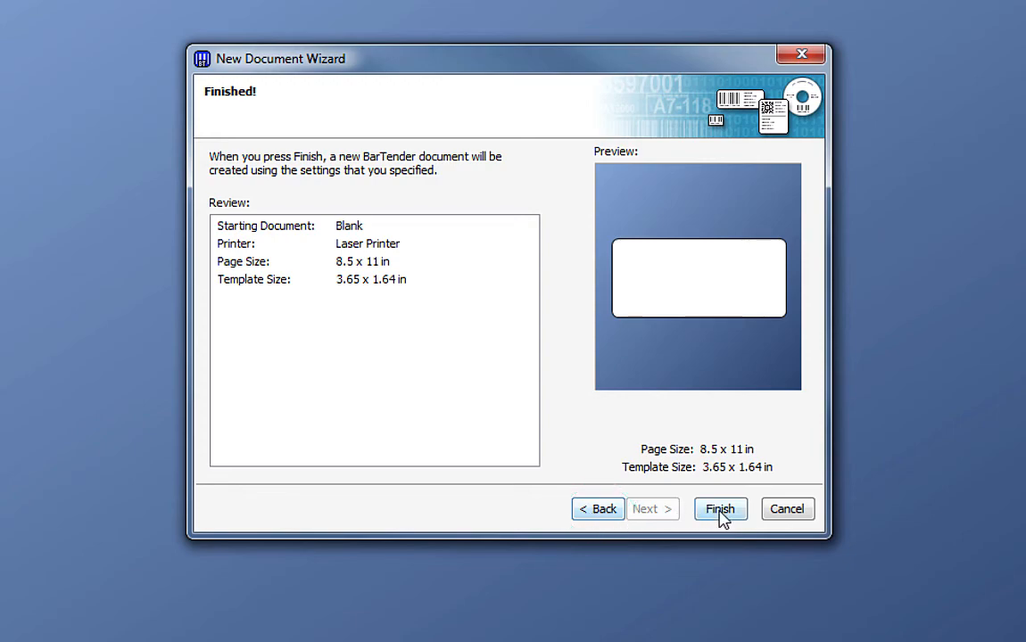
- Finish the wizard to open Document1, a blank 3.65 x 1.64 in laser label
left_click(720, 508)
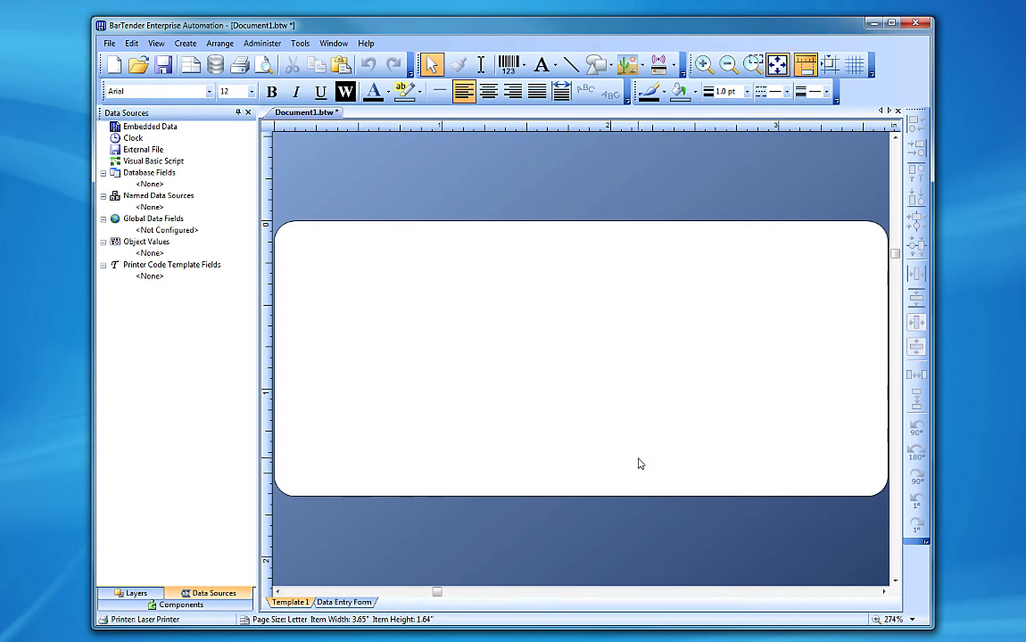
mouse_move(205, 210)
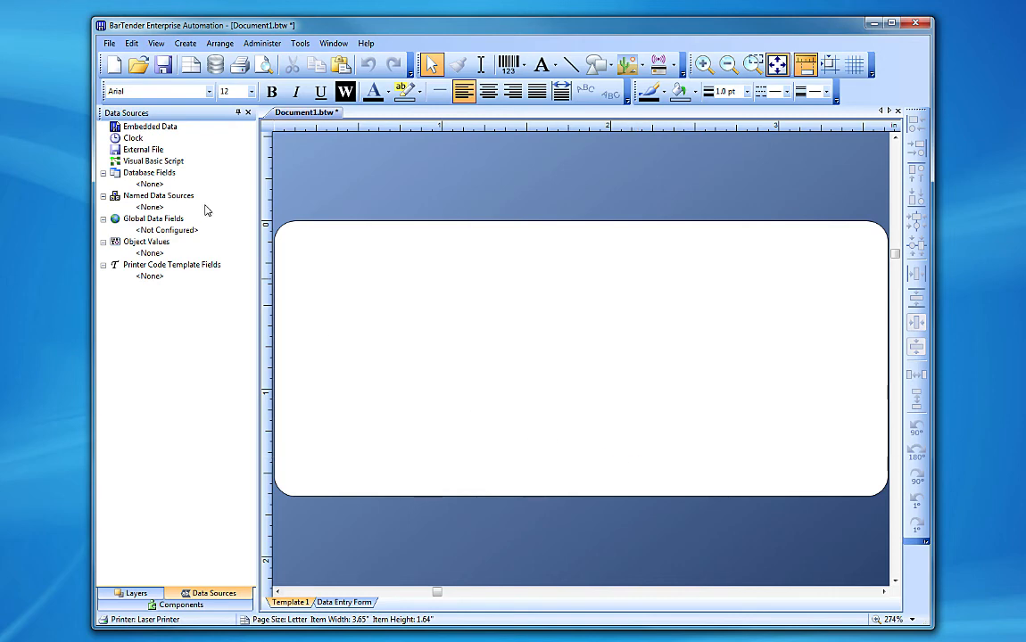
- Save the new label document as 'laser.btw' via File > Save As
left_click(108, 42)
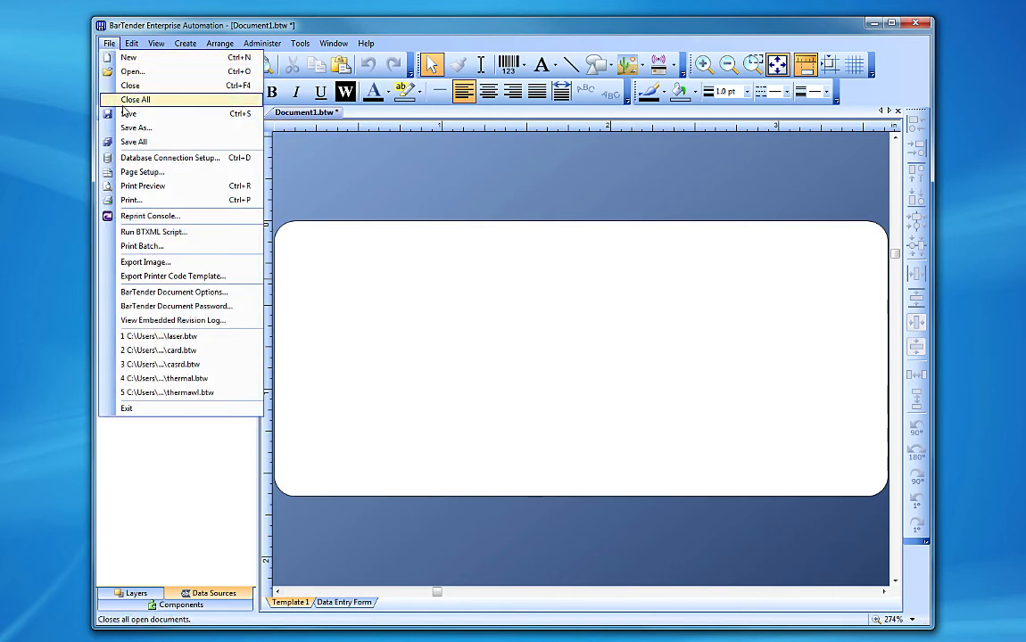
left_click(136, 127)
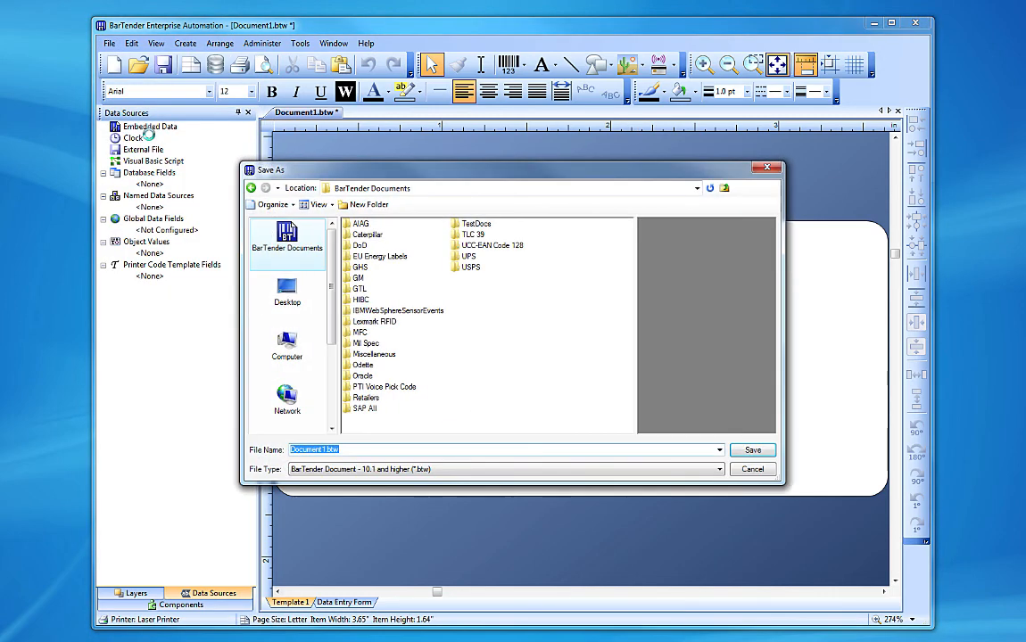
type("laser")
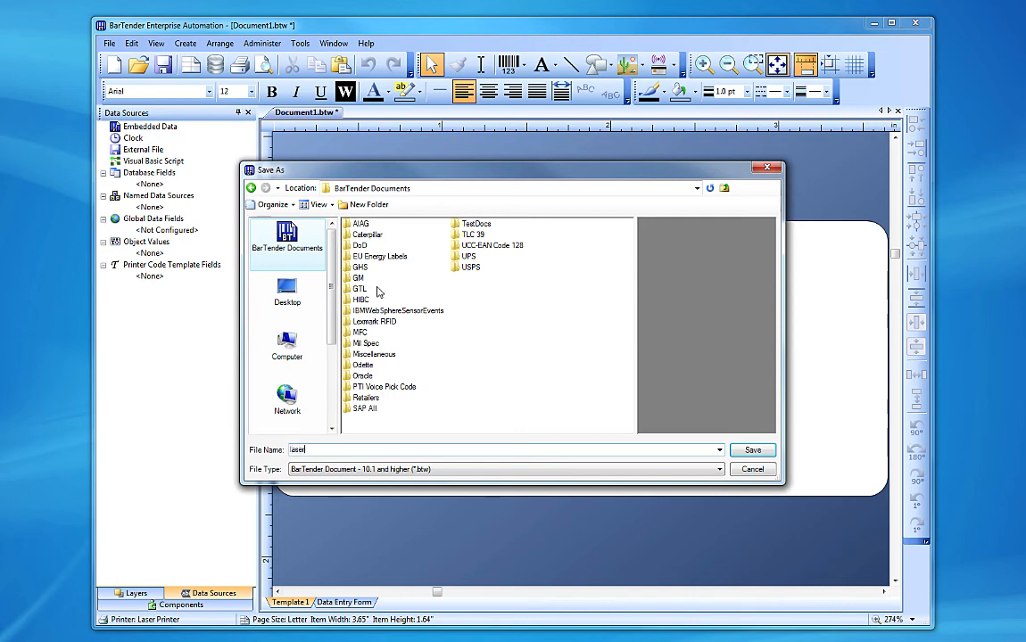
left_click(752, 450)
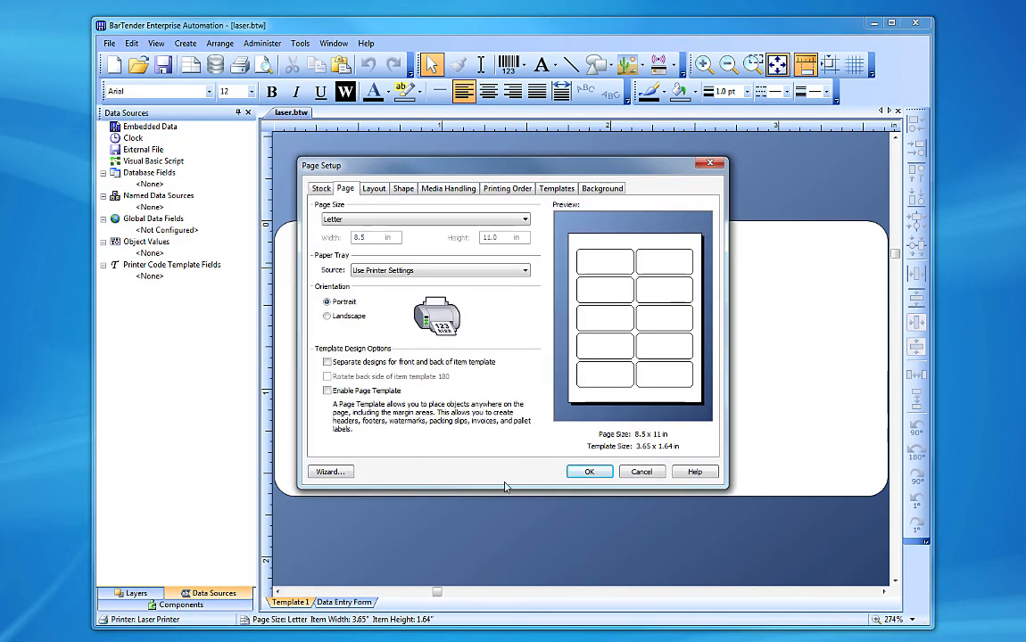
- Dismiss the Page Setup dialog and show the Help menu's Training Videos entry
left_click(588, 471)
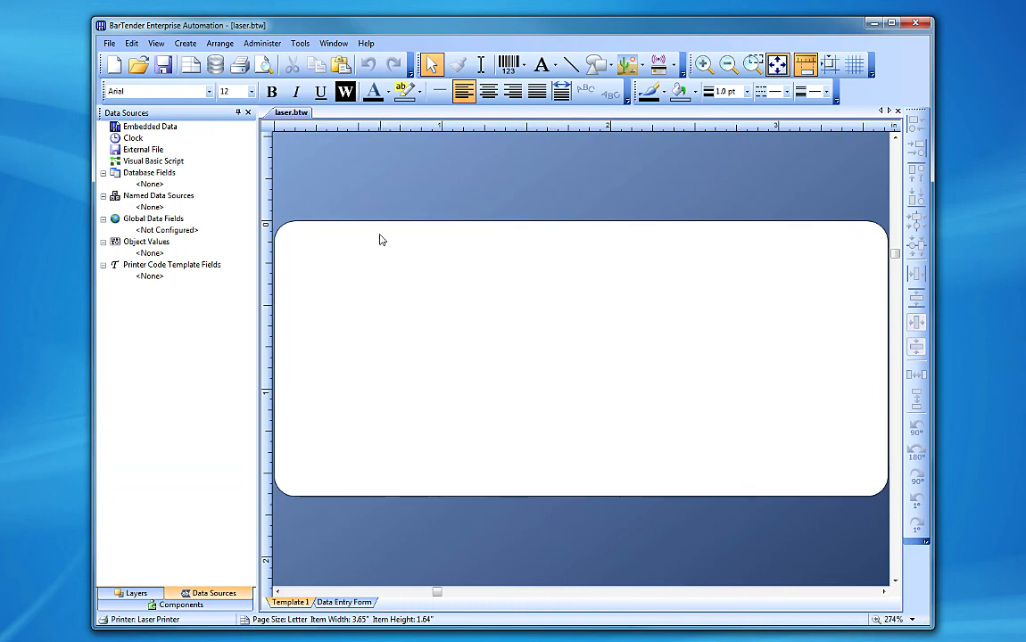
left_click(365, 42)
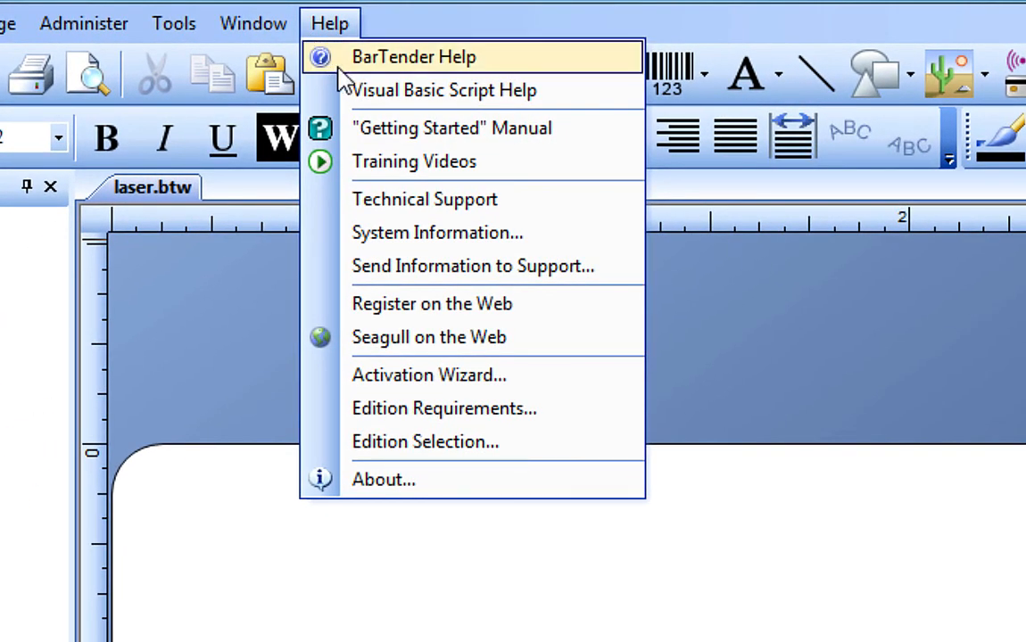
mouse_move(414, 162)
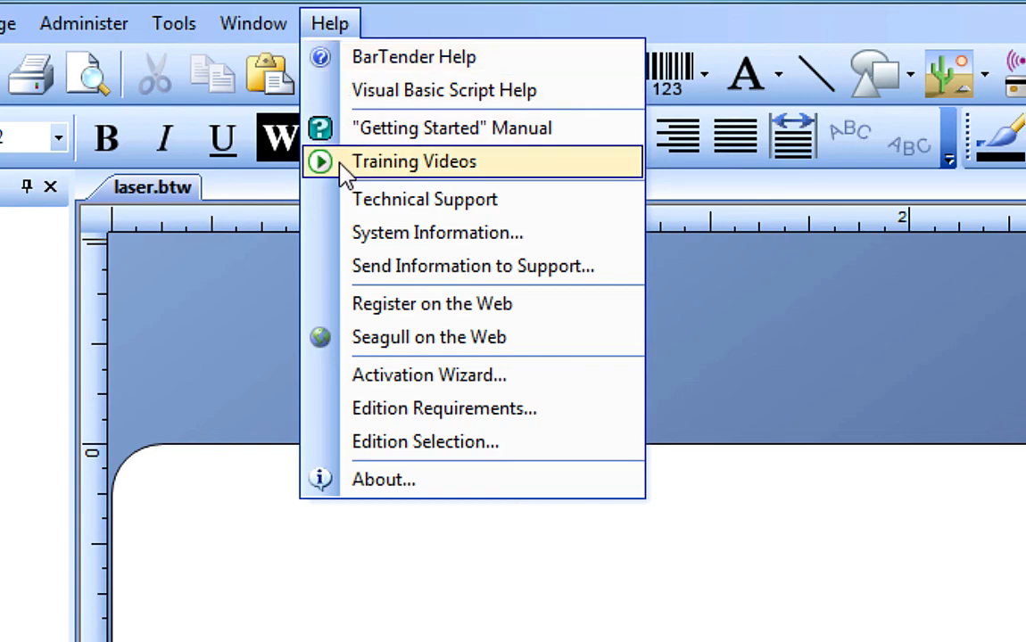